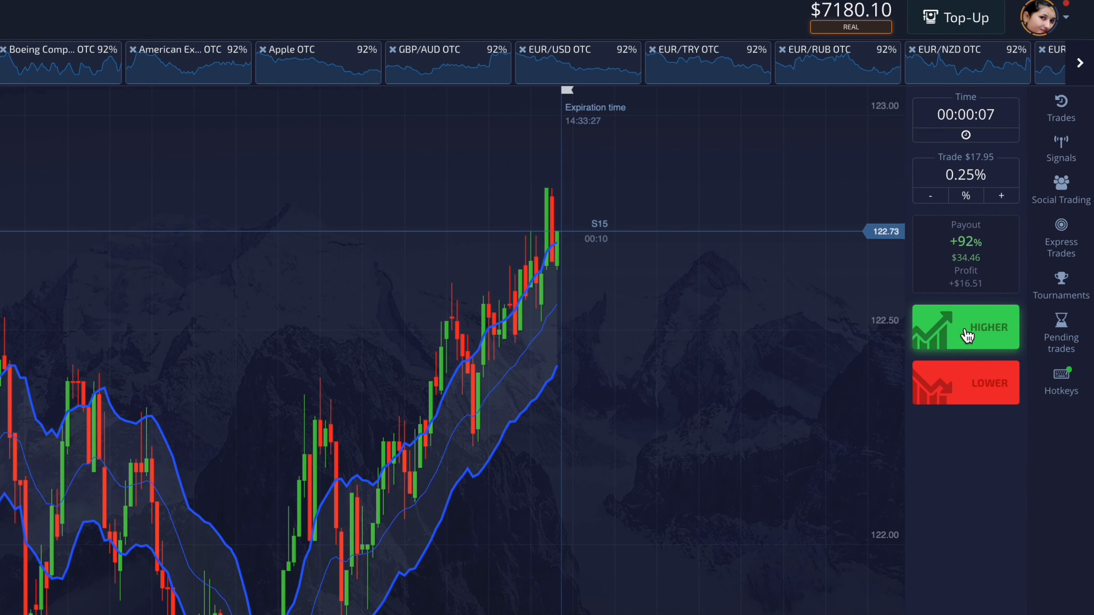
Place two more small Higher trades of about $17–18, then switch to the Boeing Company OTC chart.
click(966, 326)
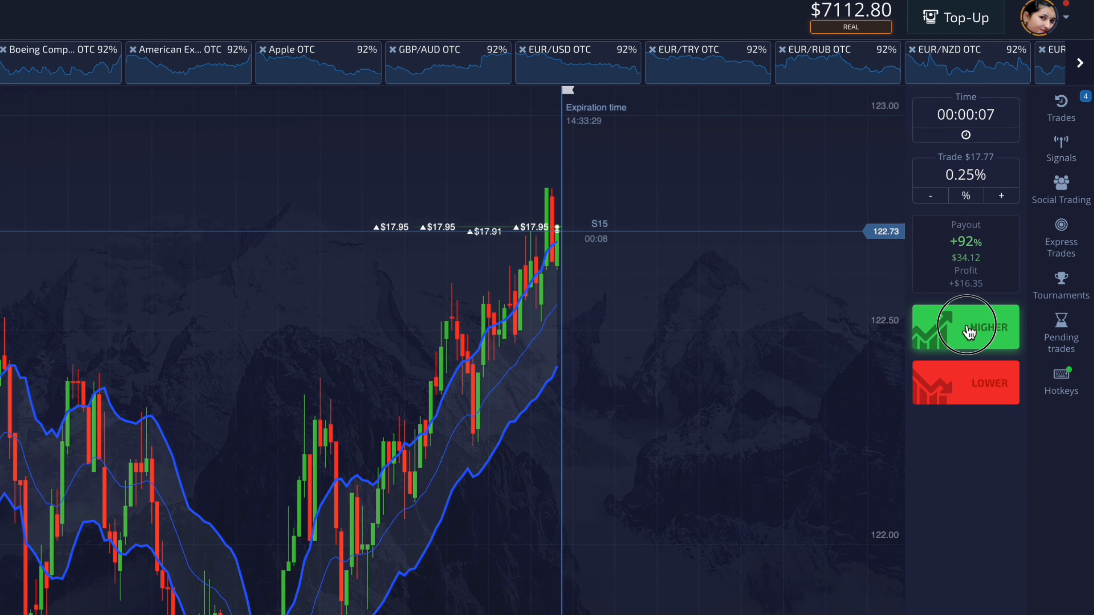
click(966, 326)
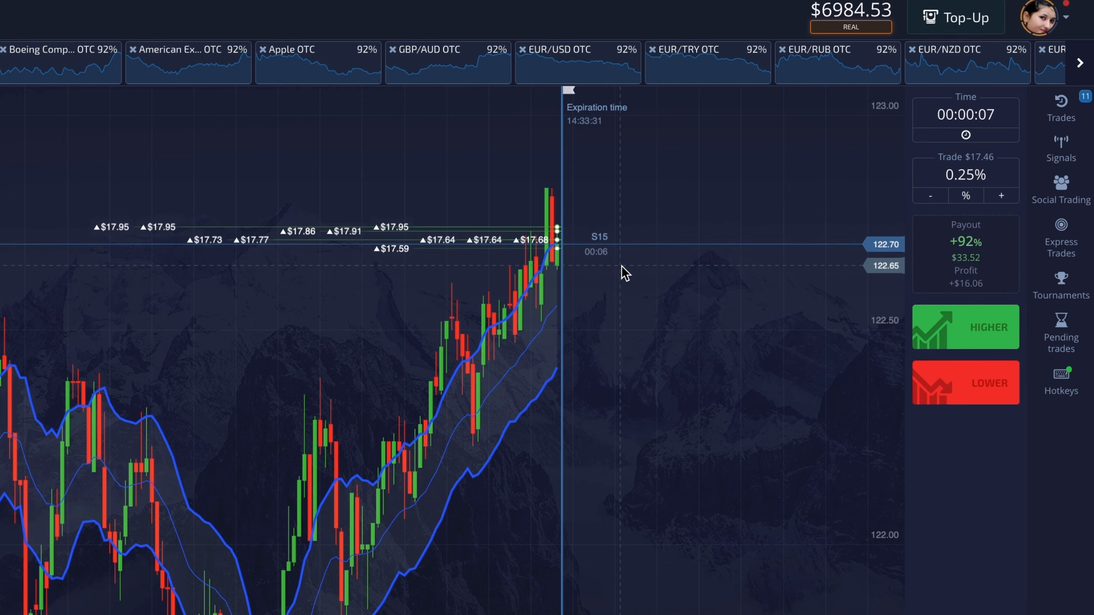
click(1060, 108)
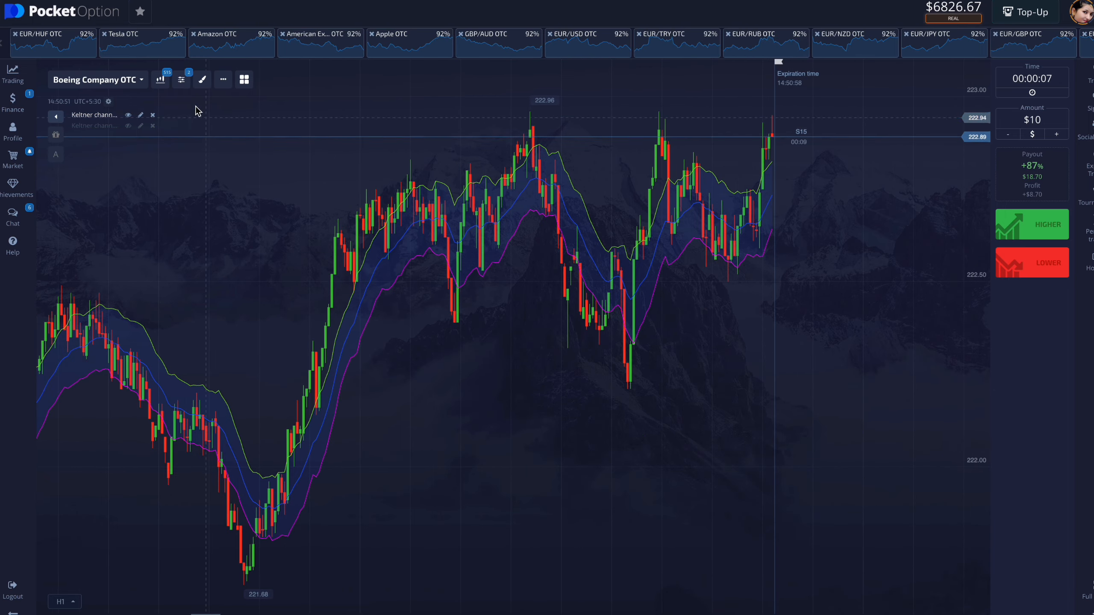
Switch the Boeing chart to the S15 time frame with 15-second candles.
click(61, 602)
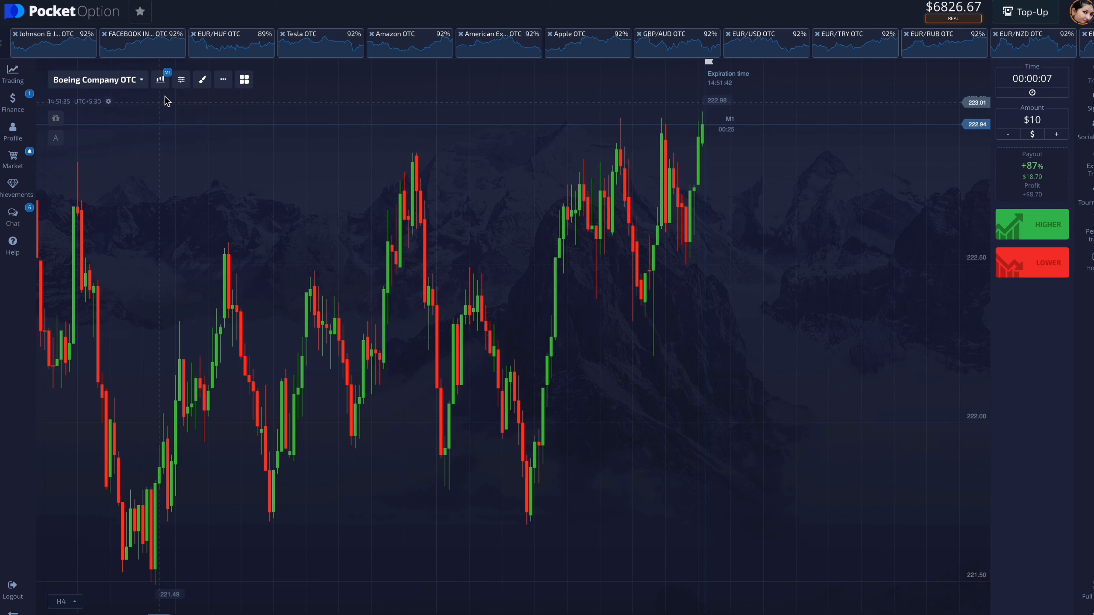
click(161, 79)
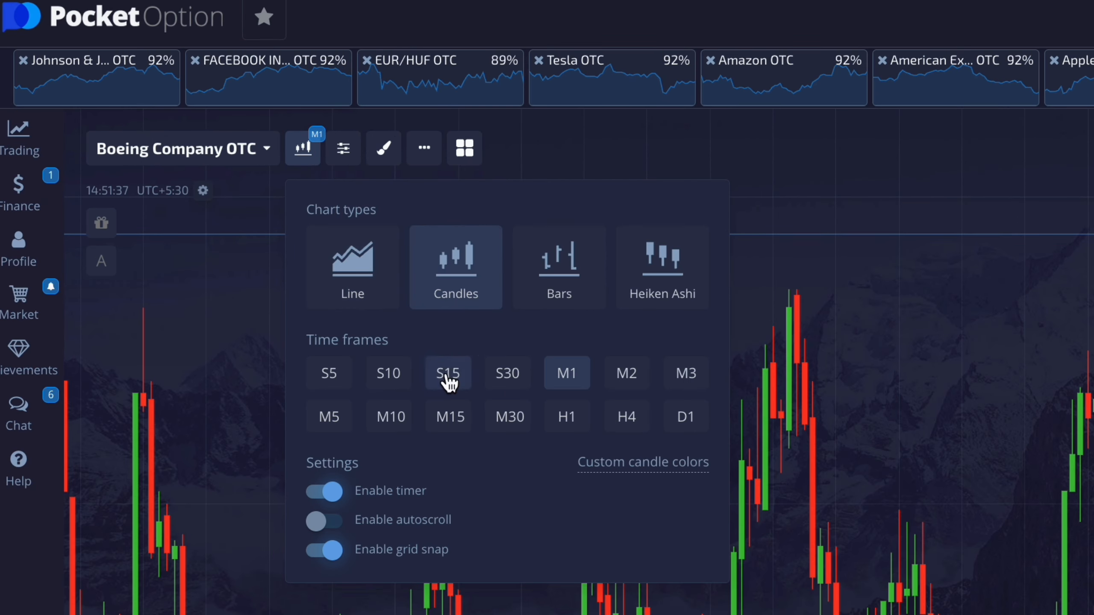
click(447, 373)
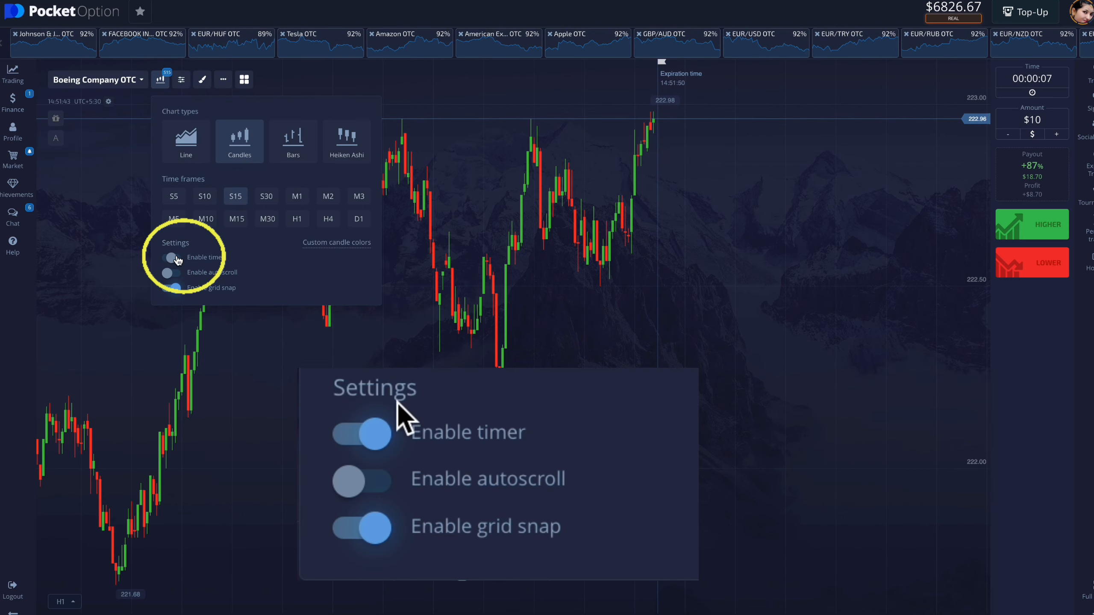
Toggle the candle countdown timer off and back on so it stays enabled.
click(362, 433)
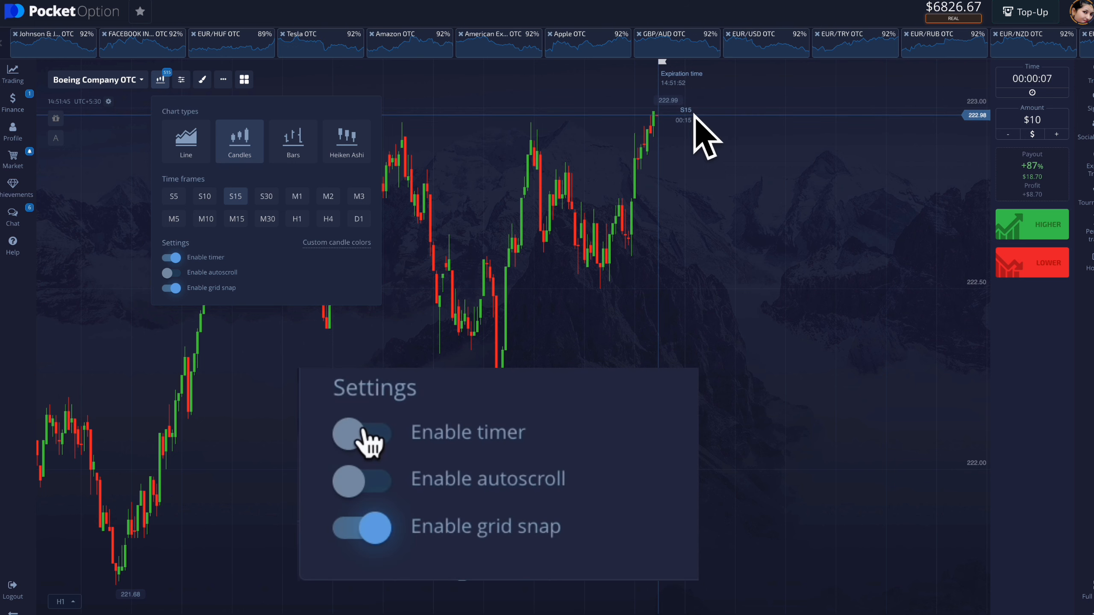
click(361, 431)
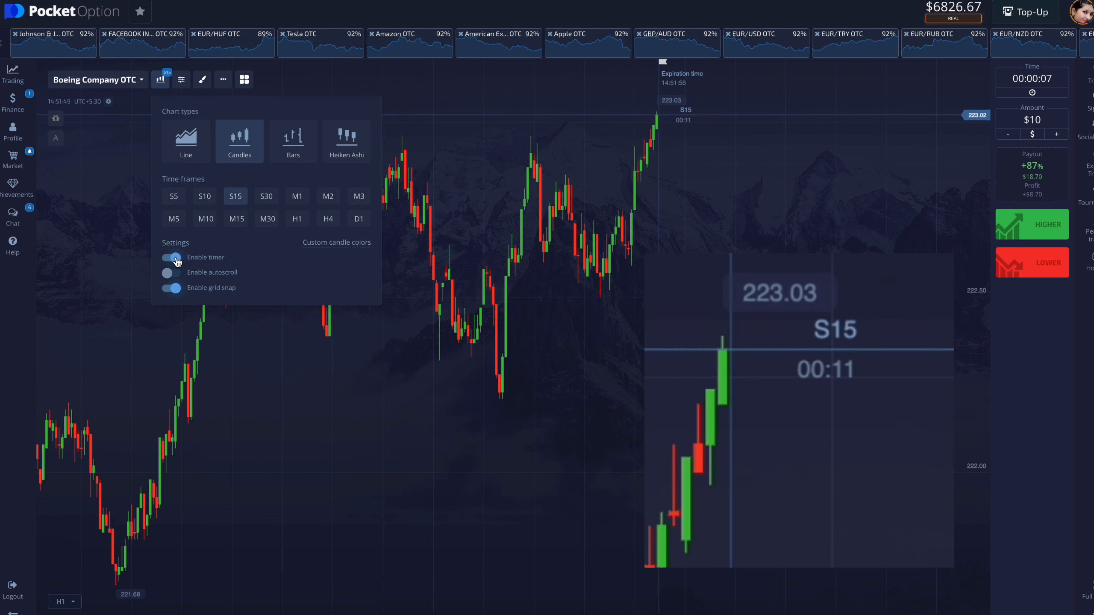
click(181, 79)
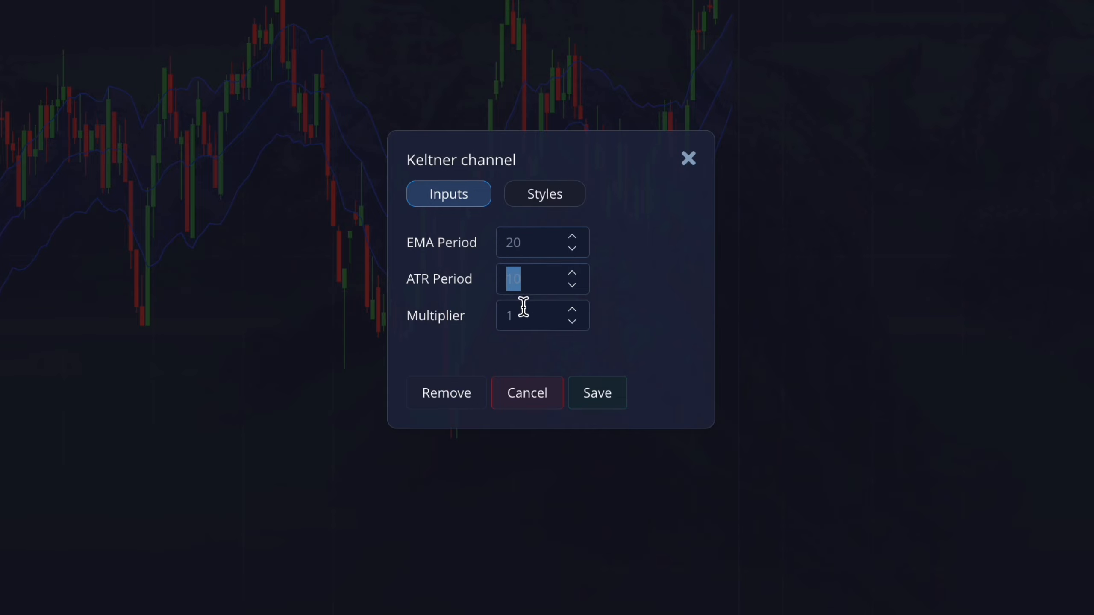
Restyle the Keltner channel with a green top line and magenta bottom line.
click(544, 194)
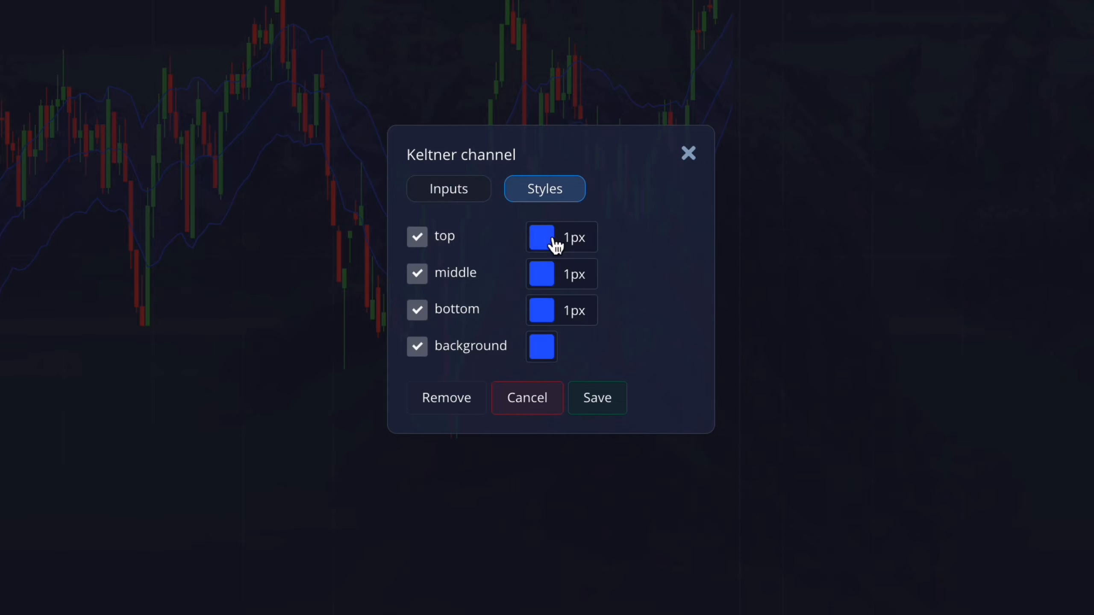
click(541, 237)
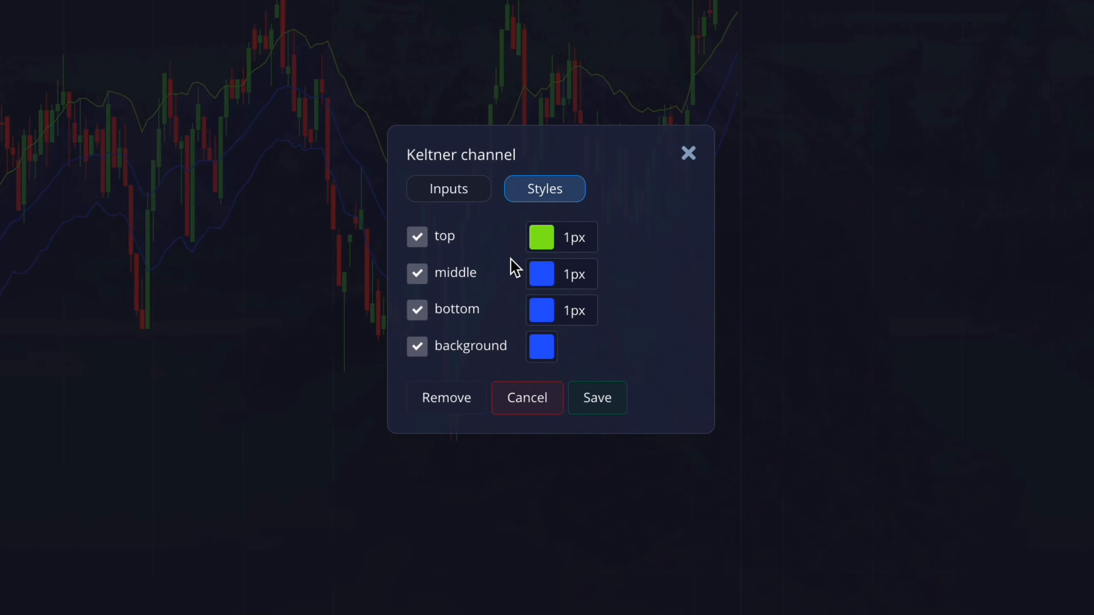
mouse_move(555, 316)
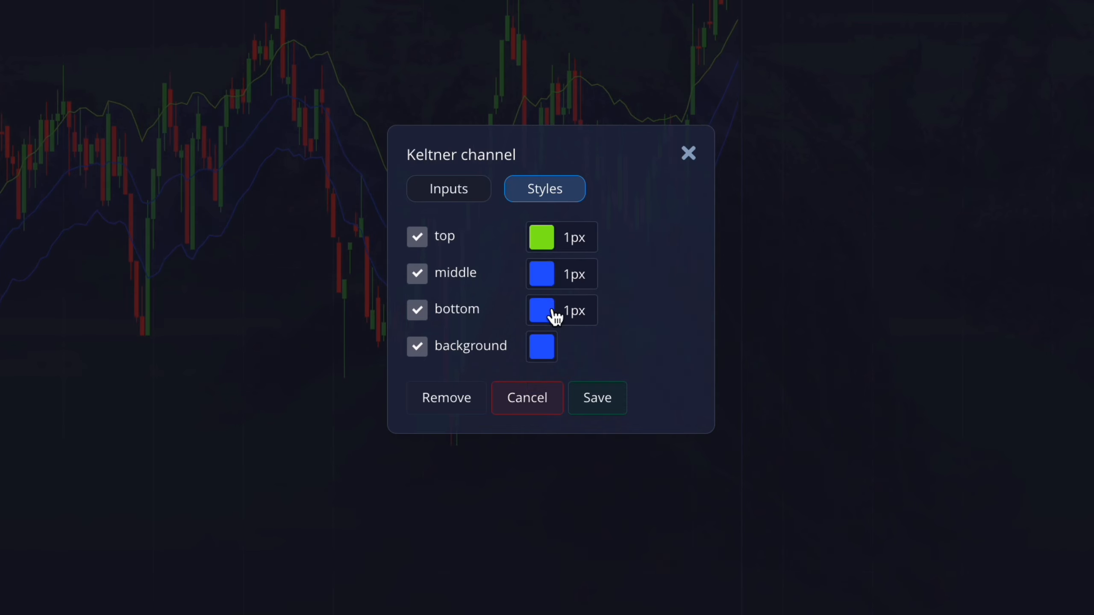
click(541, 310)
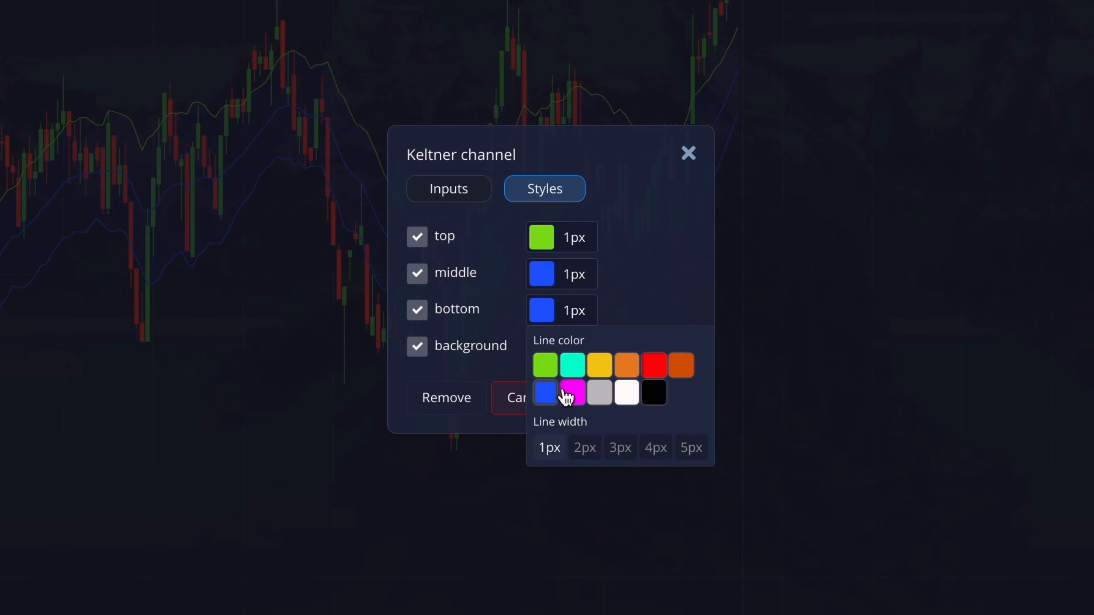
click(572, 393)
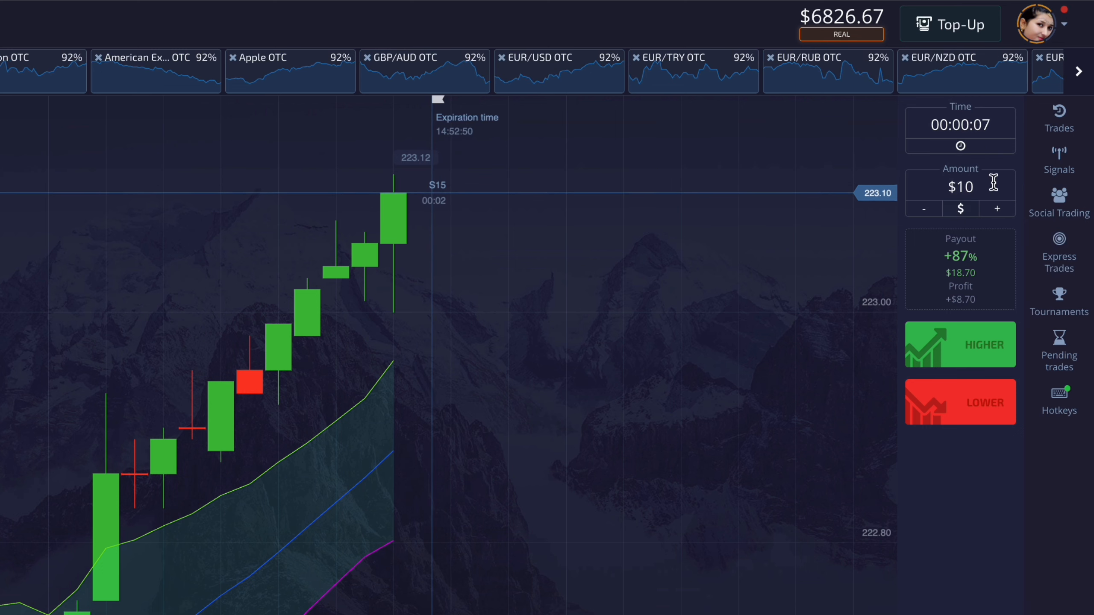
Switch the trade amount to dollars and set it to about $99.67 (1.46% of balance).
click(960, 187)
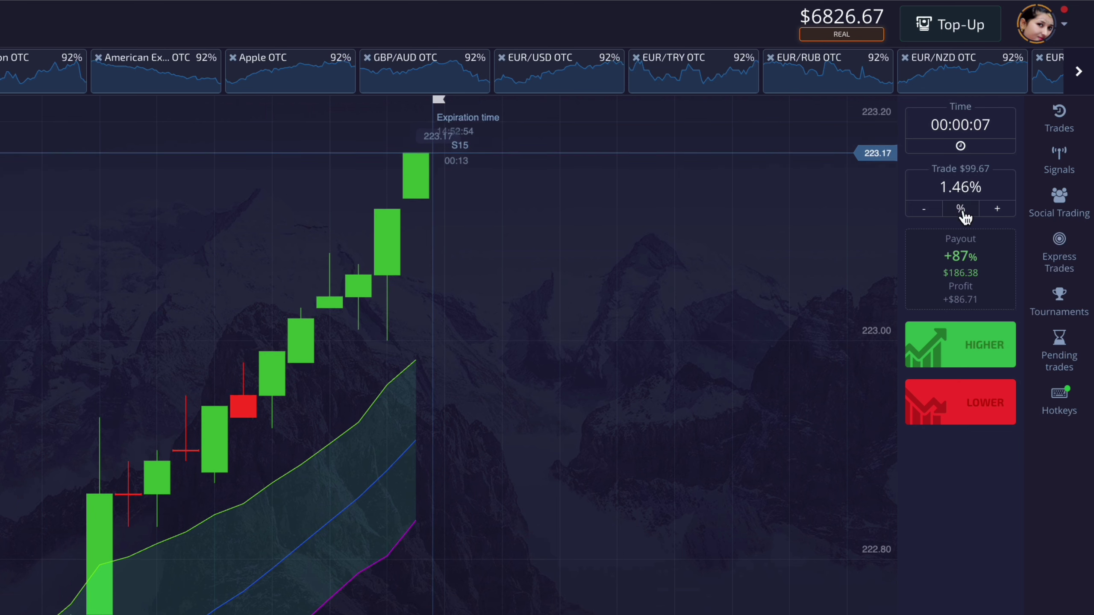
click(960, 209)
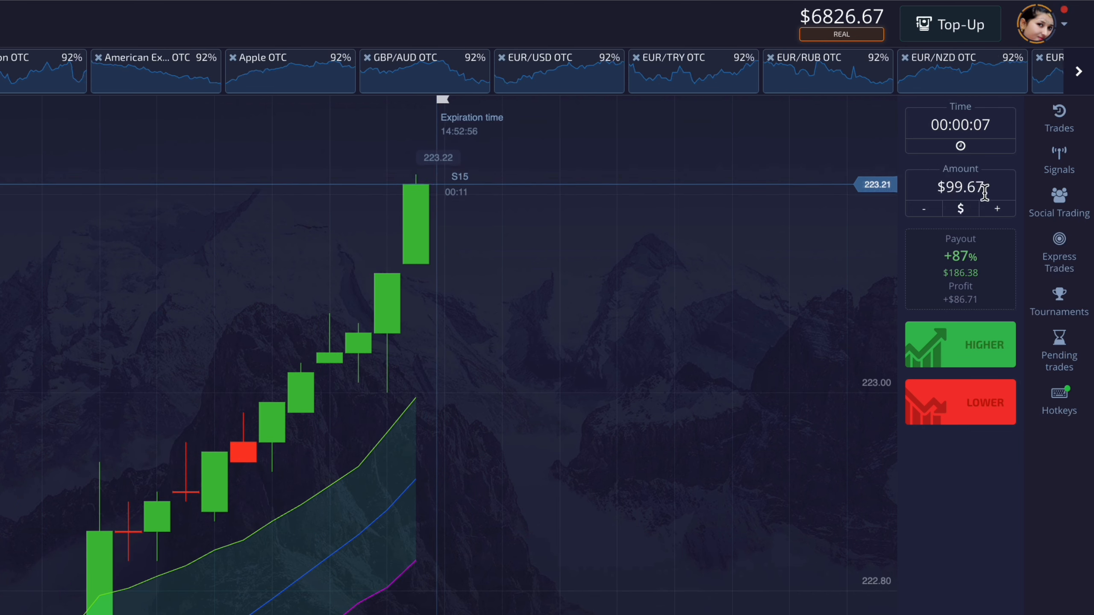
click(960, 187)
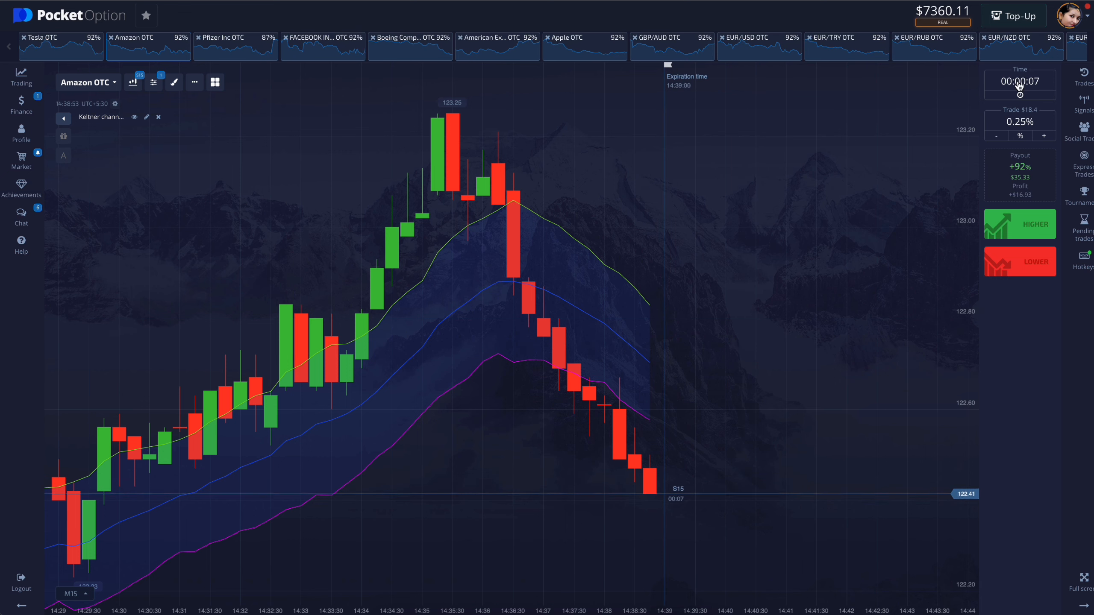
click(1020, 84)
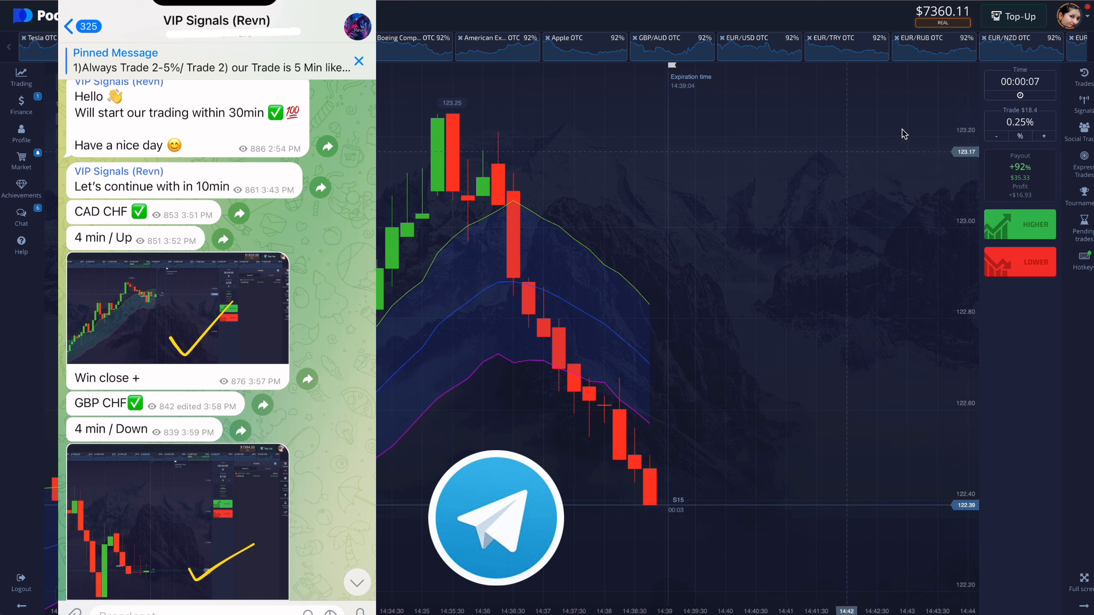
Scroll down through the VIP signals chat while the $100 Higher trades run.
scroll(down, 3)
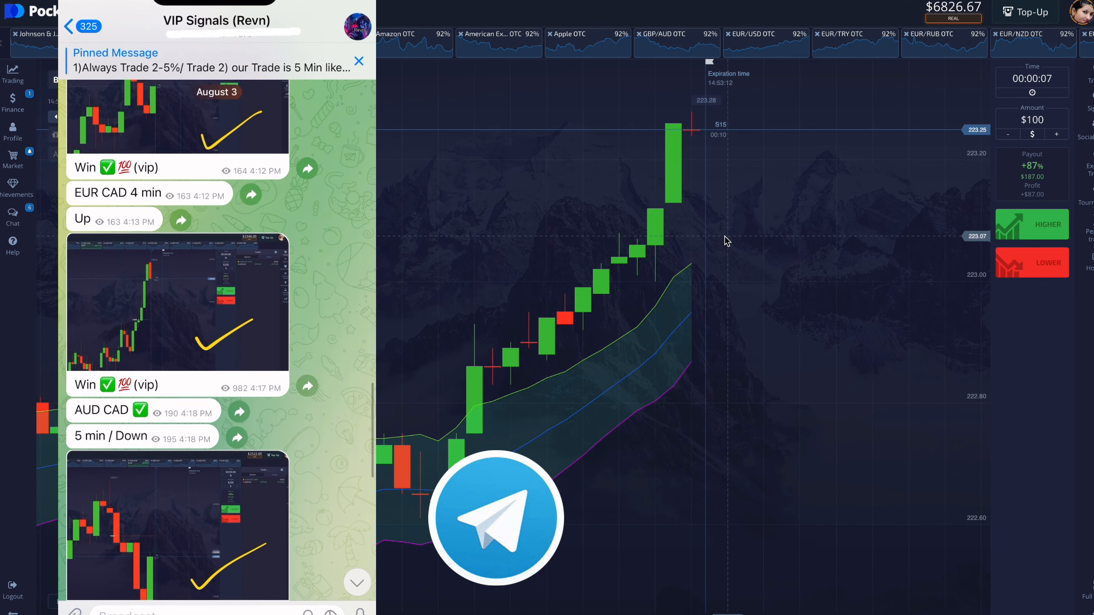
scroll(down, 3)
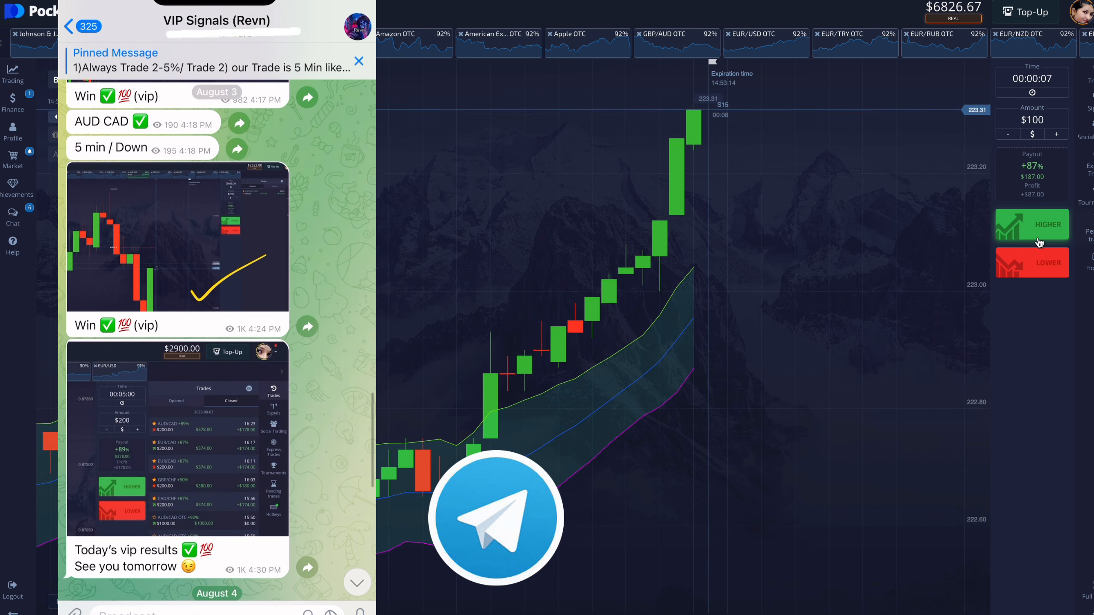
scroll(down, 3)
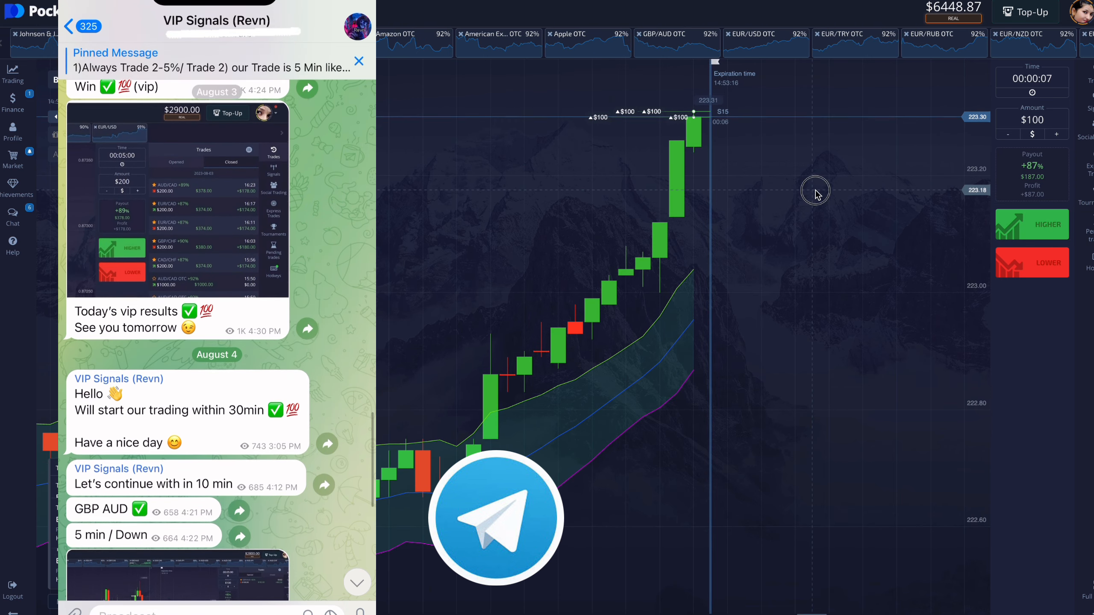
scroll(down, 3)
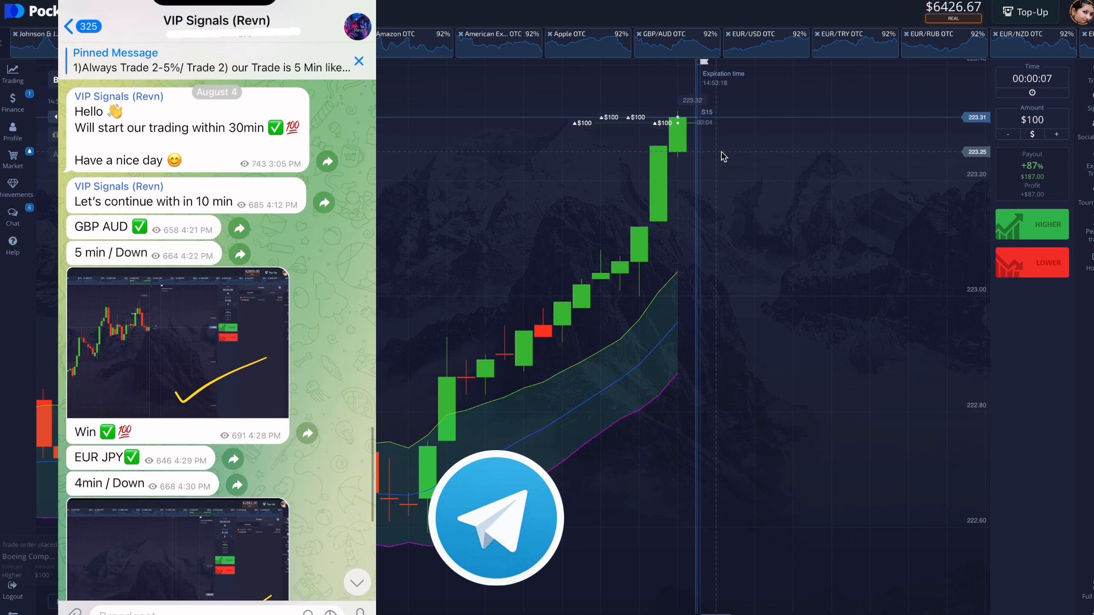
scroll(down, 3)
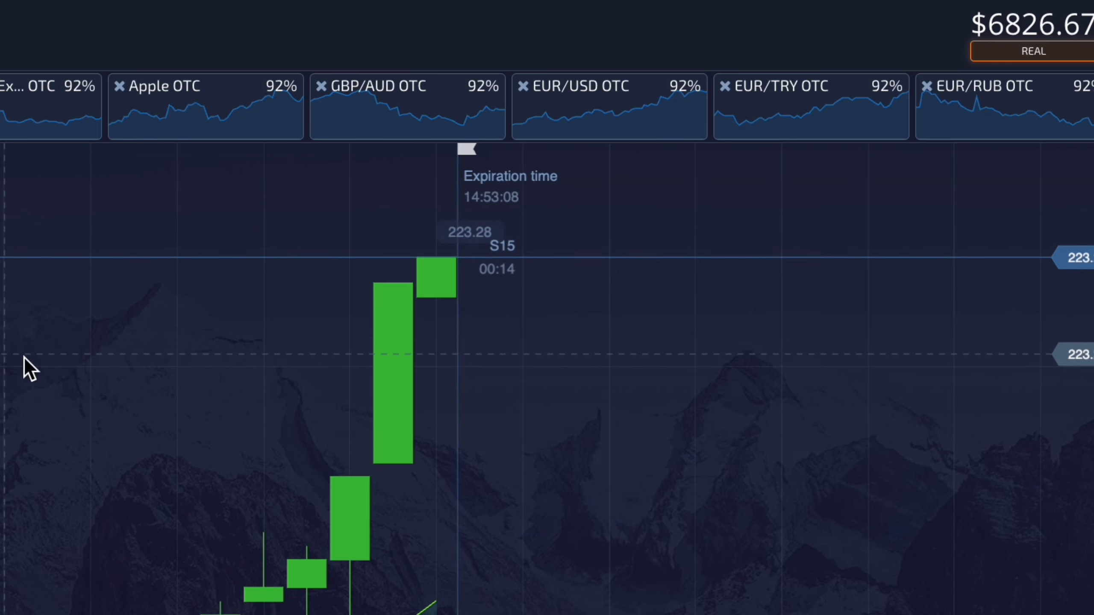
mouse_move(701, 574)
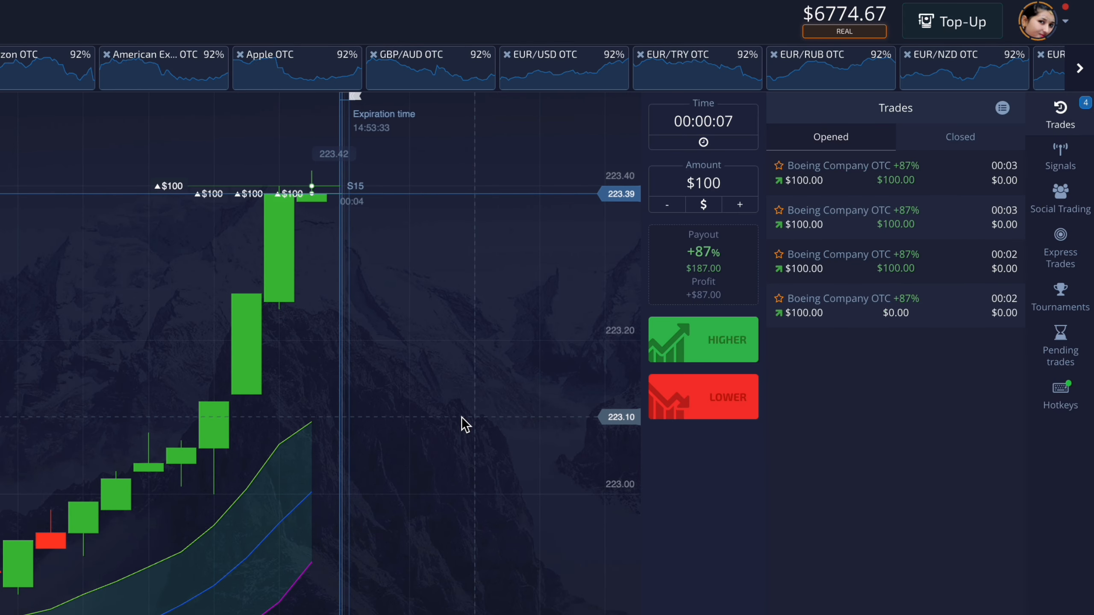
mouse_move(738, 533)
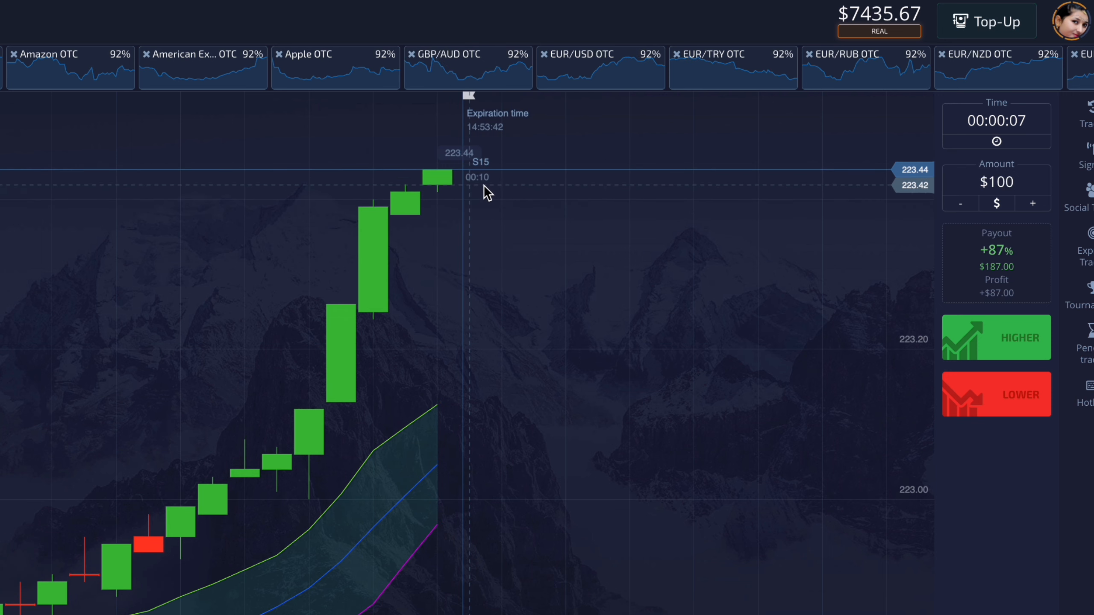
Place two $100 Higher trades on the rising Boeing chart.
click(996, 337)
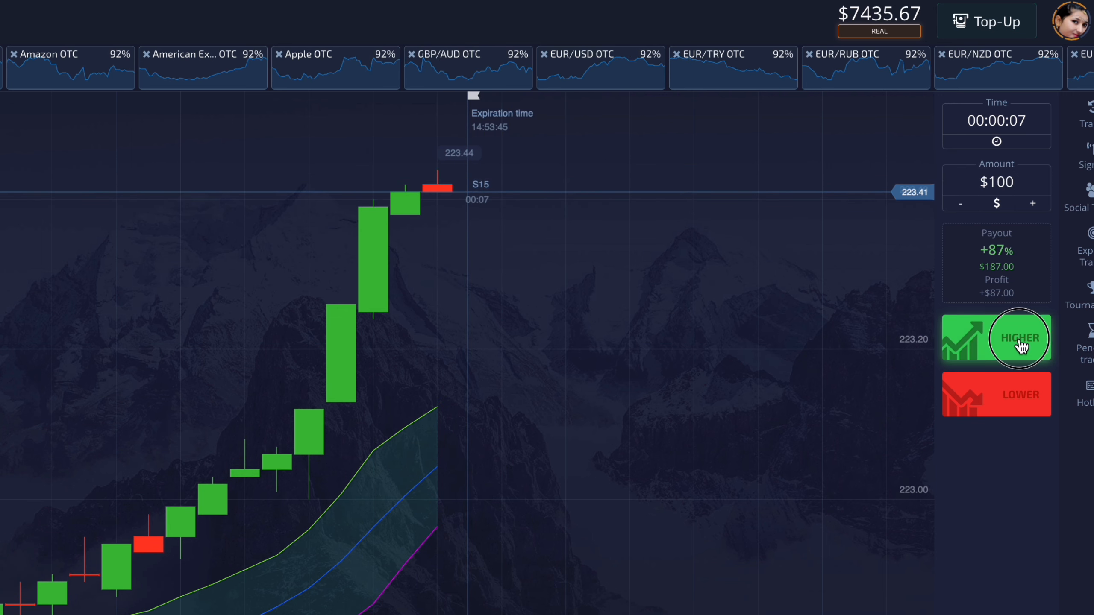
click(996, 337)
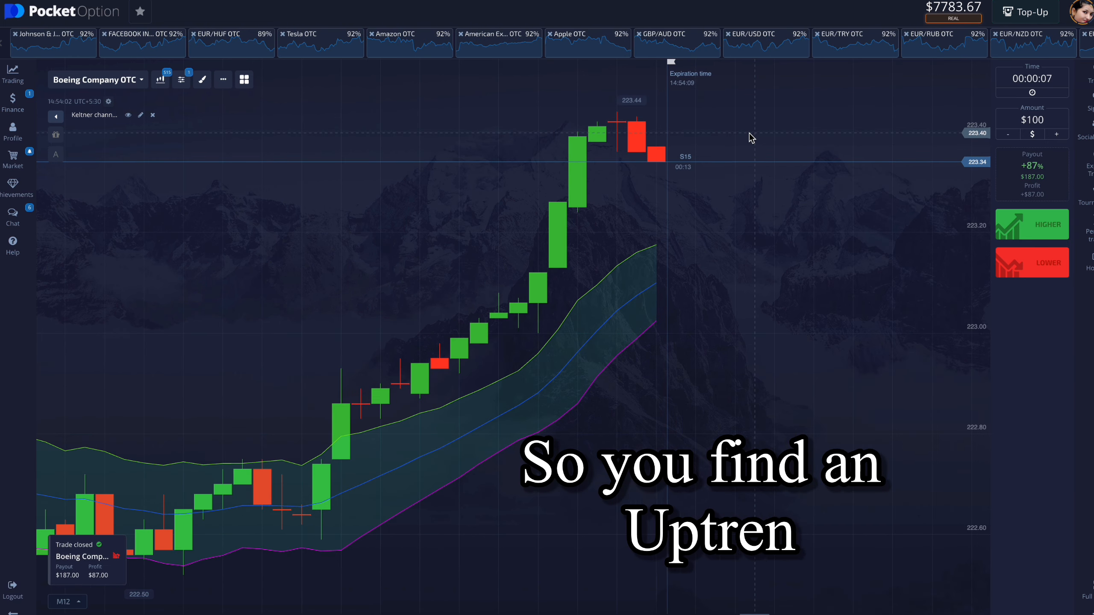
mouse_move(1035, 274)
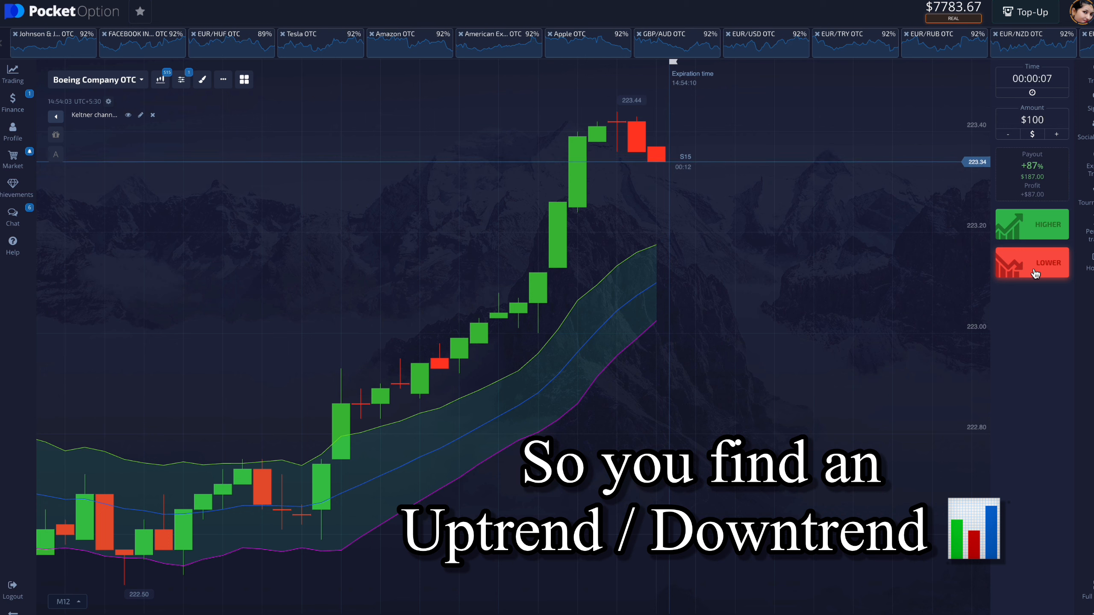
Place two $100 Lower trades on Boeing as the candles reverse.
click(1031, 263)
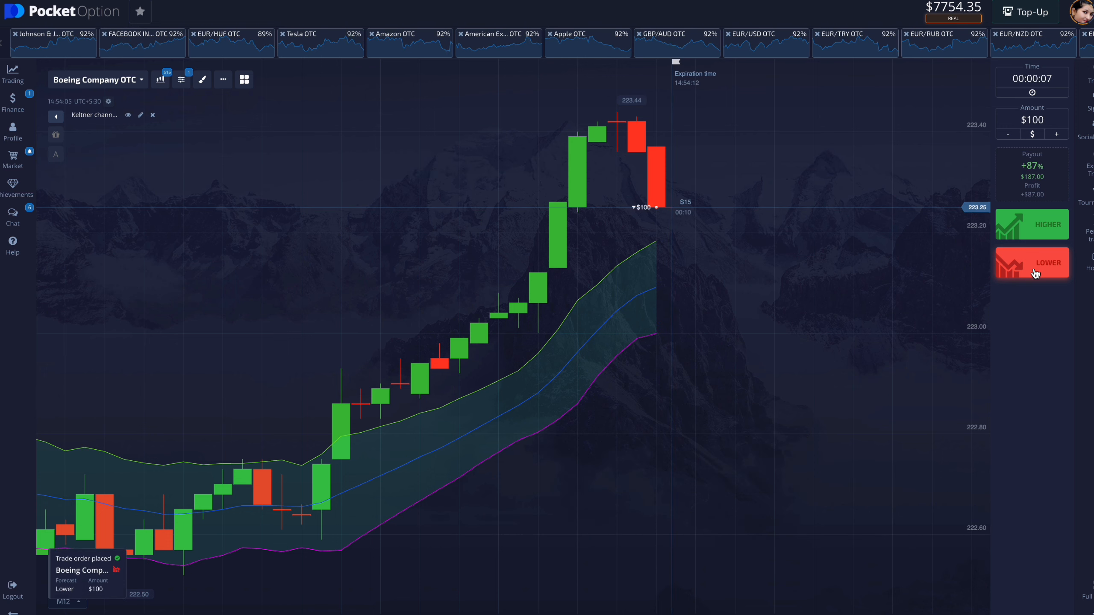
click(1032, 262)
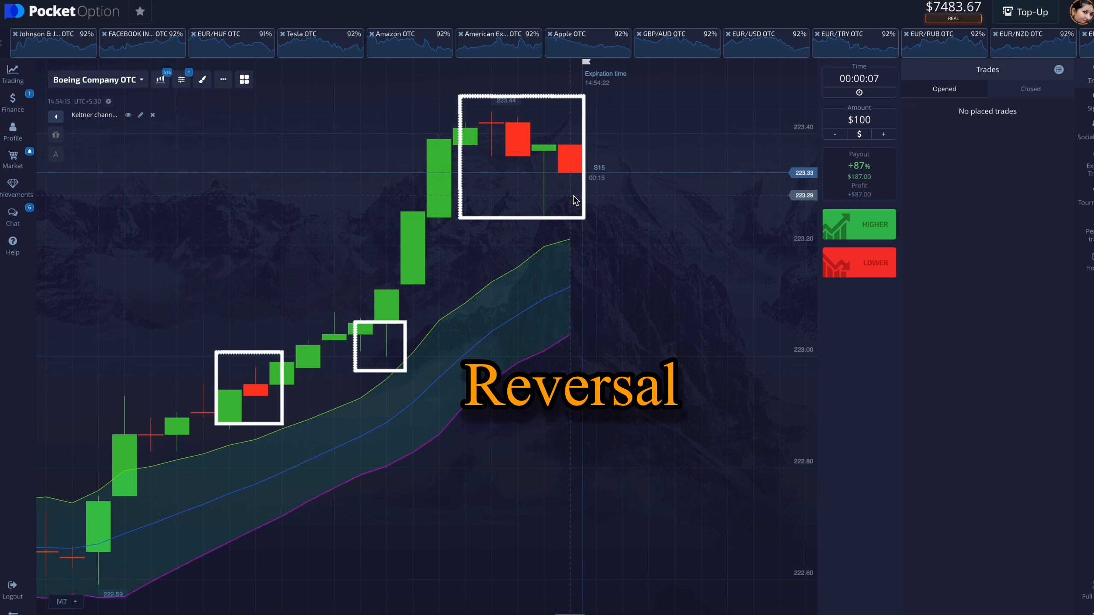
mouse_move(848, 267)
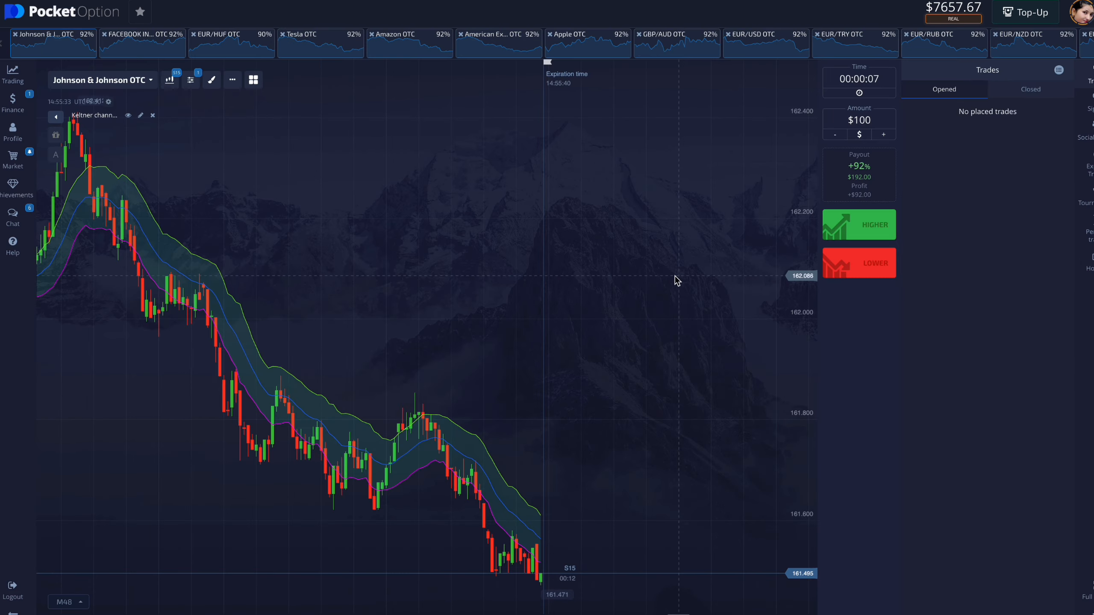
Move to the Johnson & Johnson OTC chart and place a $100 Higher trade.
click(62, 601)
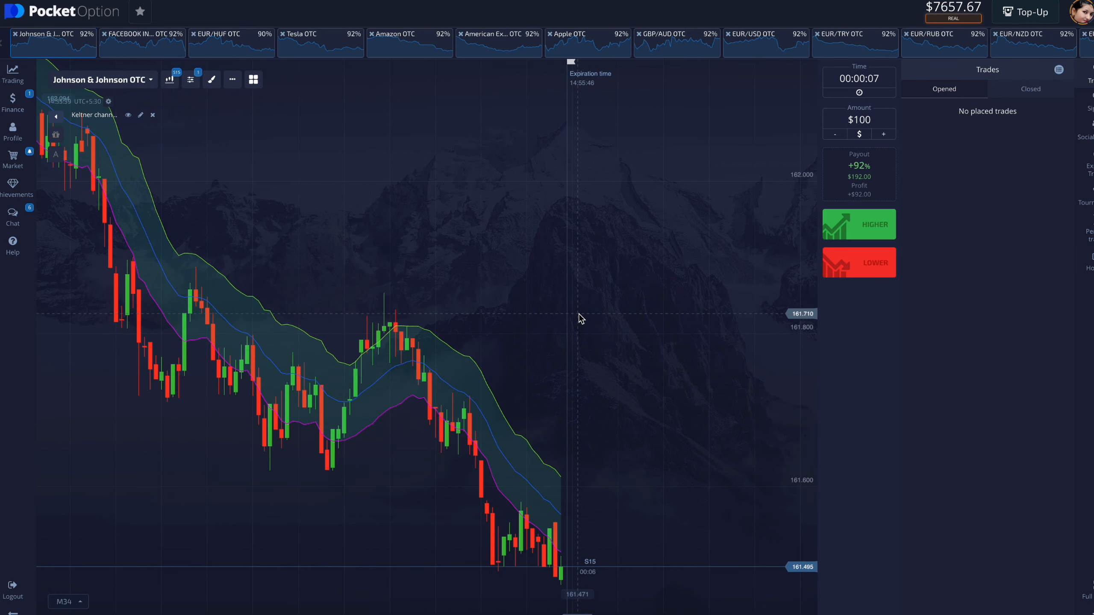
click(62, 602)
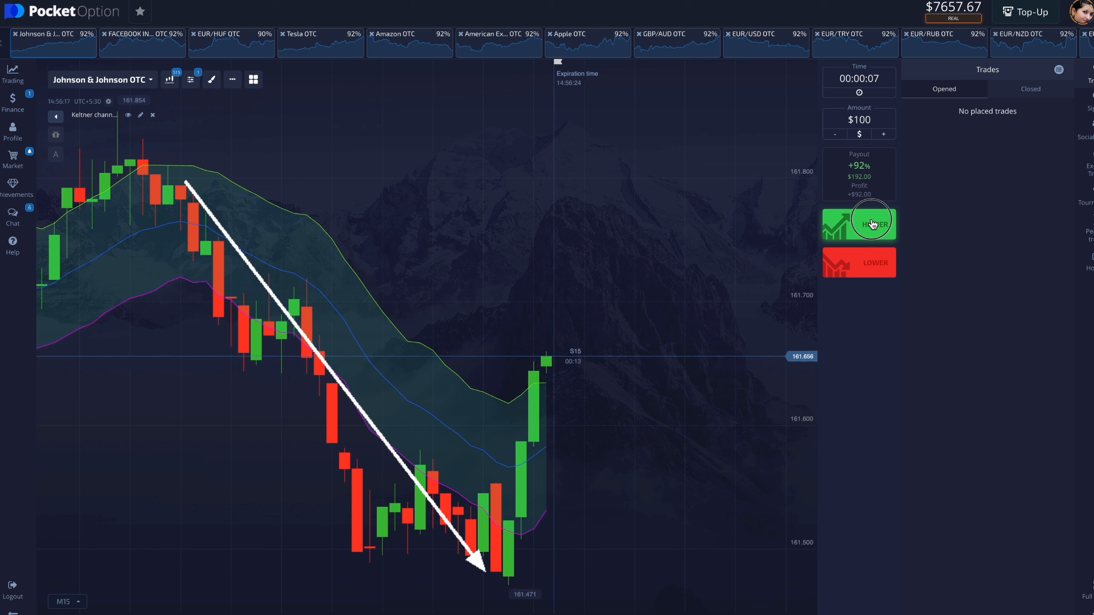
click(859, 223)
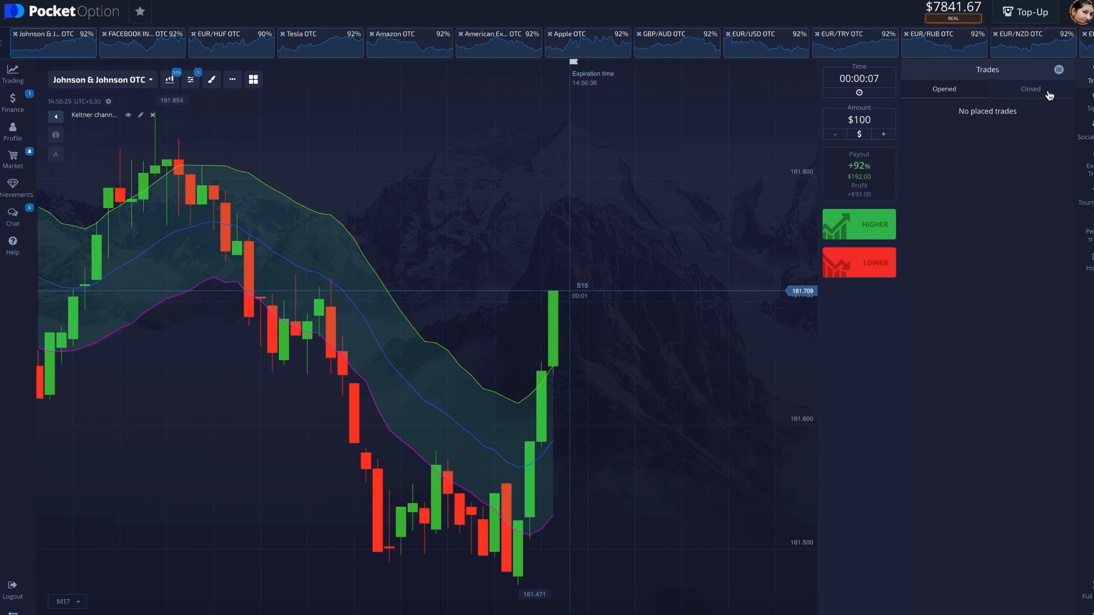
Review the Closed trades history showing $184 profit, then close the Trades panel.
click(1031, 89)
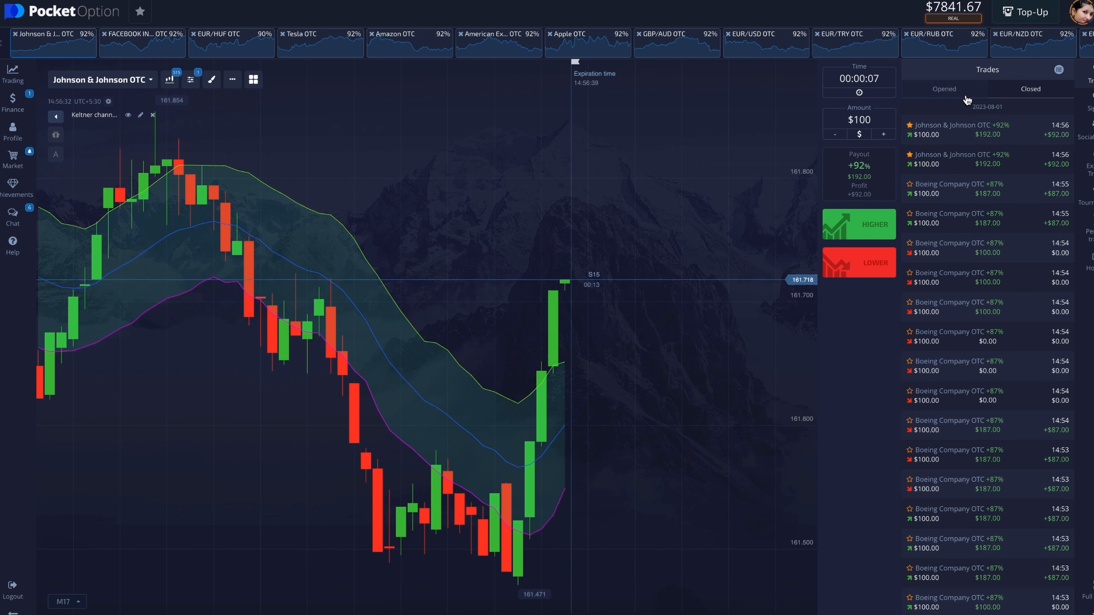
scroll(down, 3)
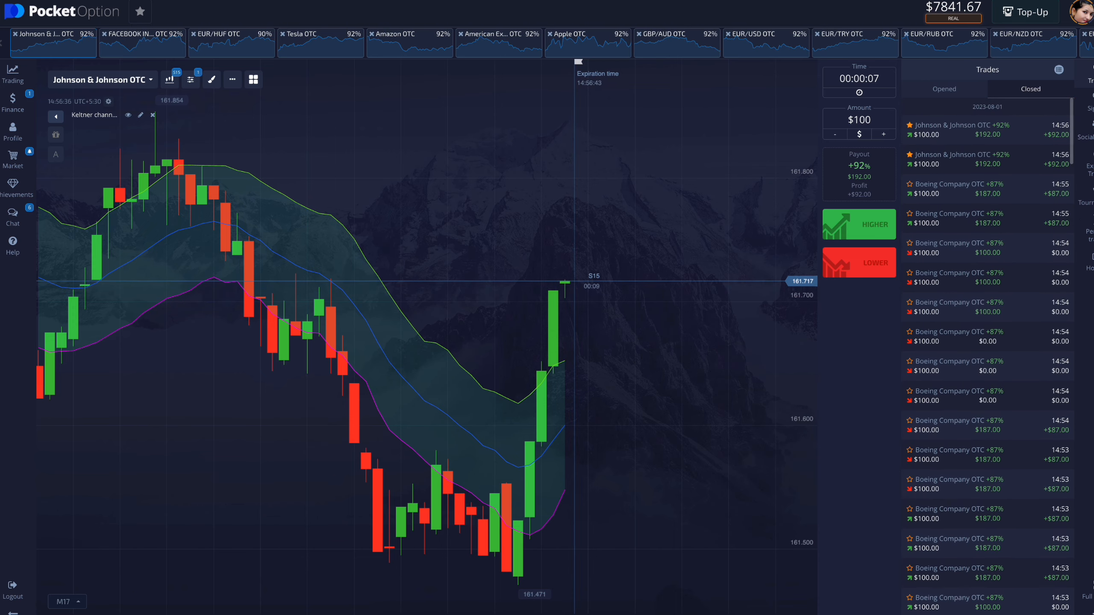
click(1058, 69)
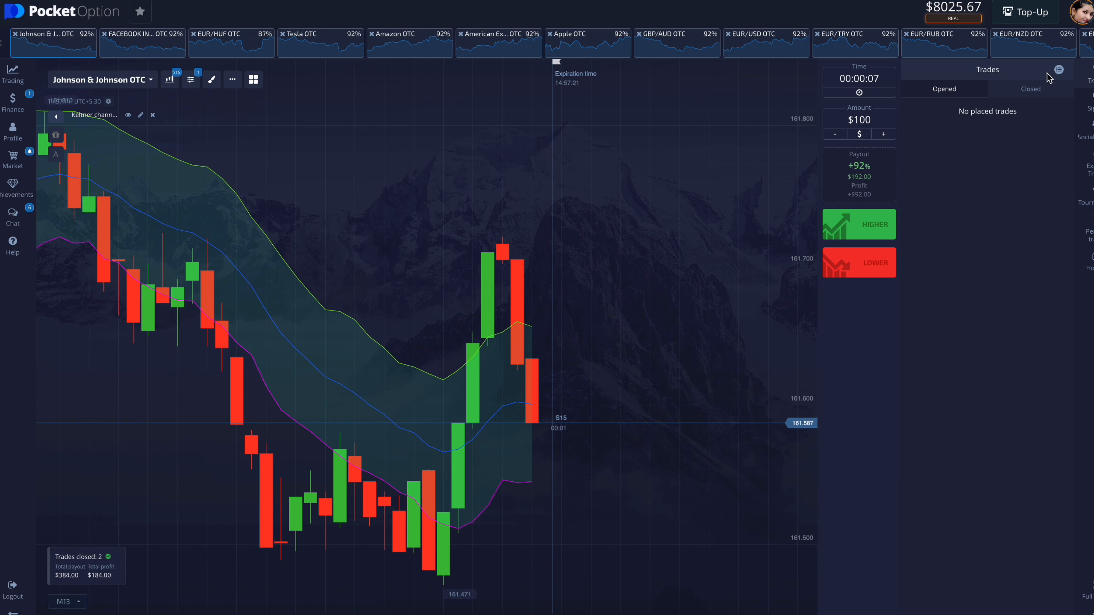
Reopen the trades list to check the latest Johnson & Johnson results.
click(1030, 89)
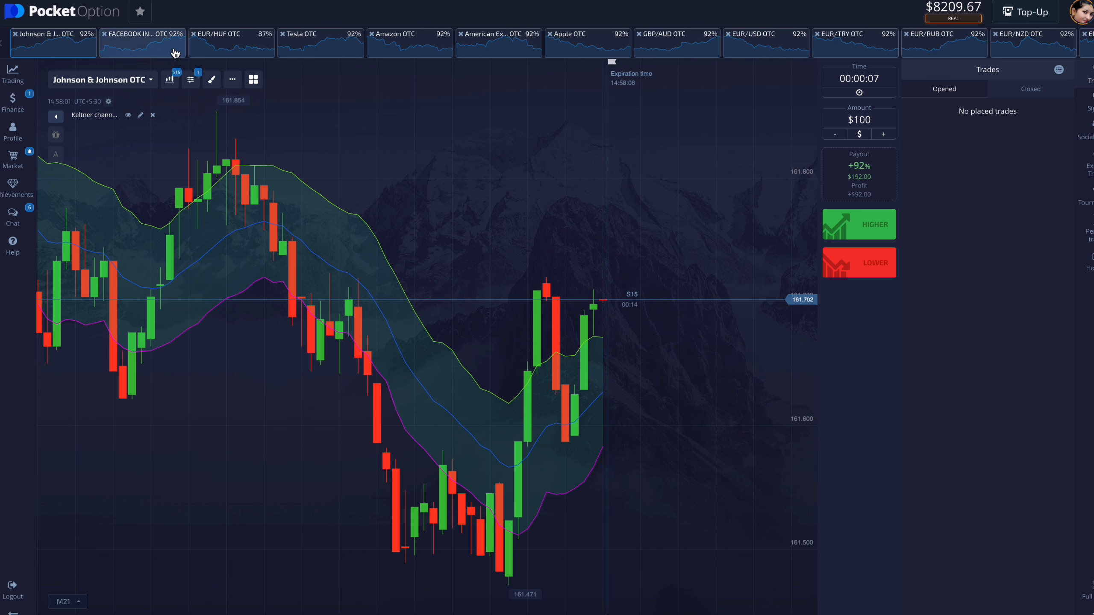
Switch the chart from FACEBOOK INC OTC to EUR/HUF OTC, showing its Keltner channel and trend line.
click(143, 43)
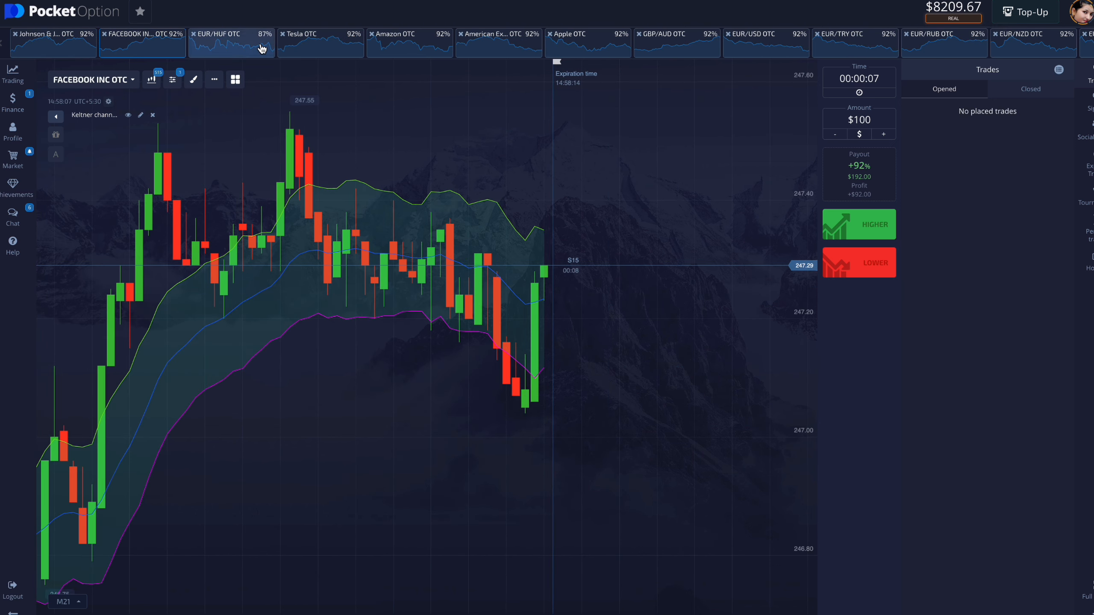
click(230, 39)
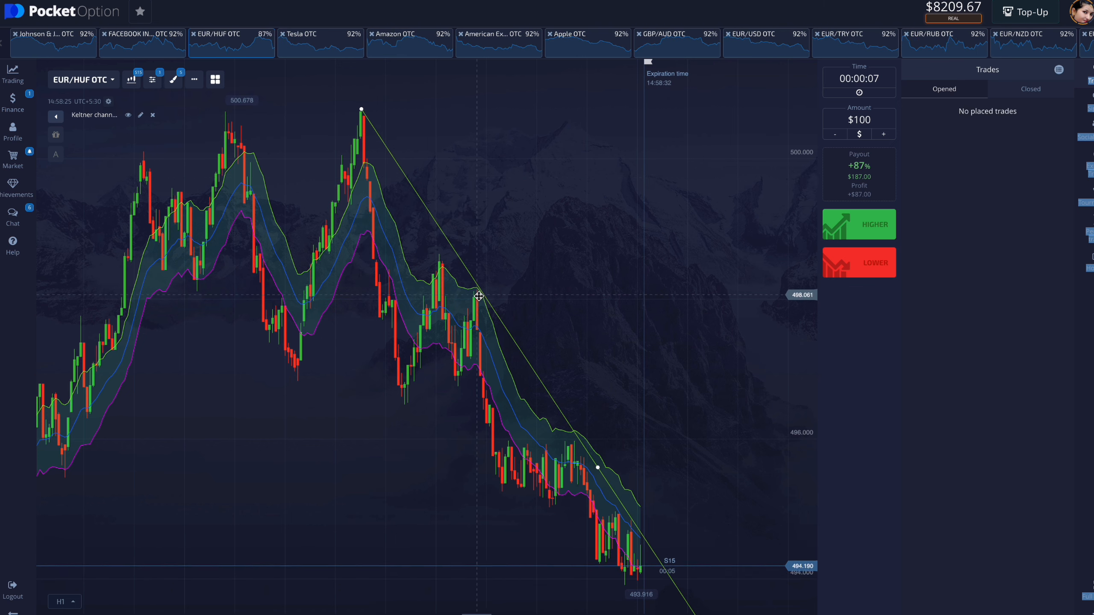
mouse_move(673, 465)
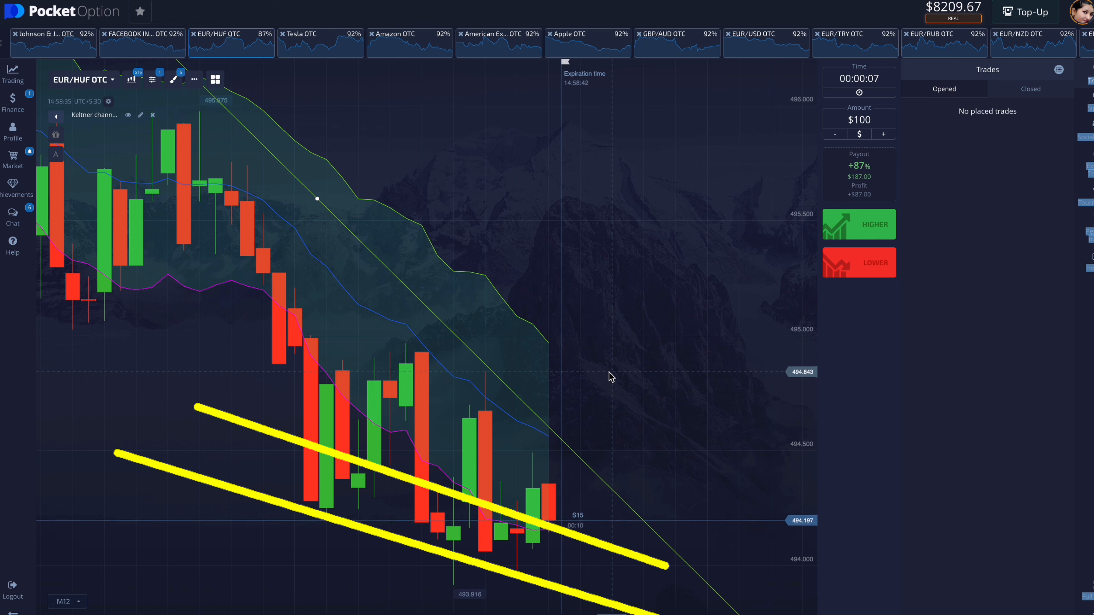
click(172, 78)
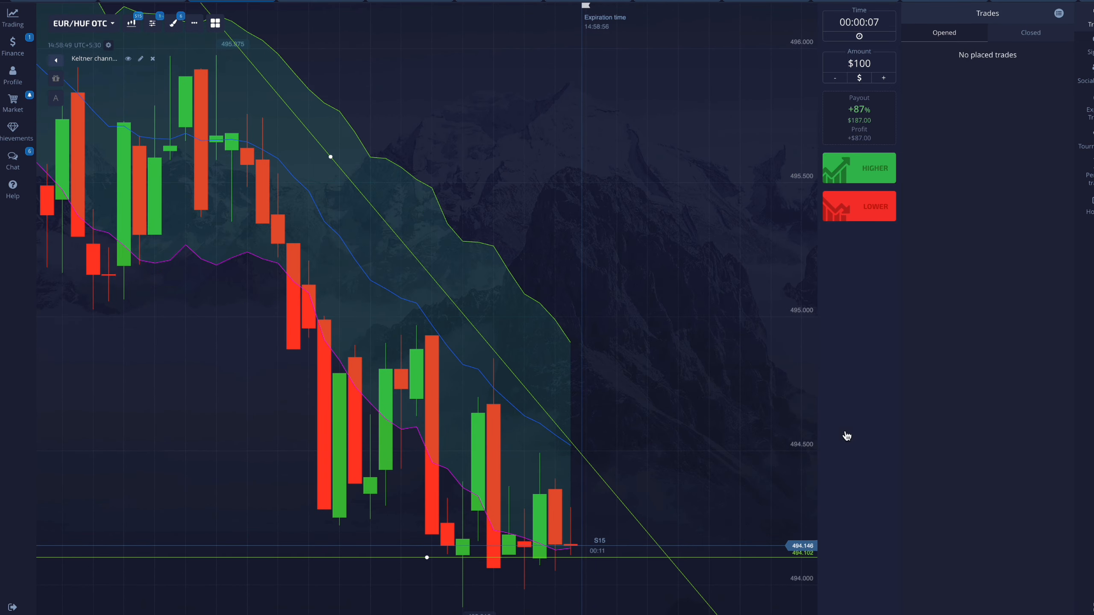
mouse_move(824, 388)
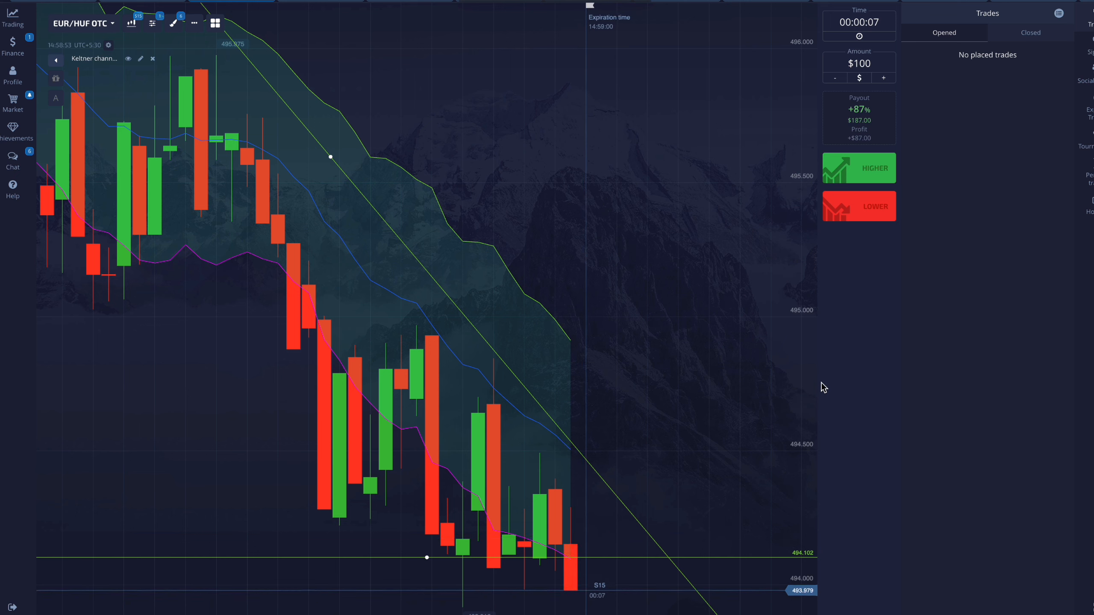
mouse_move(704, 392)
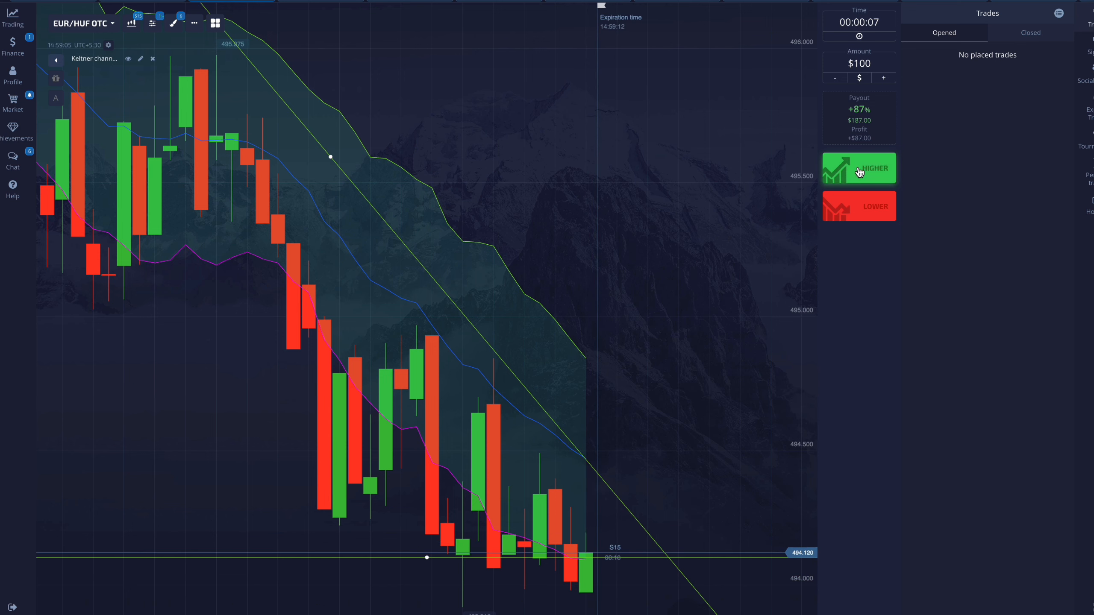
Place a $100 Higher trade on EUR/HUF OTC and let it expire for $174 profit.
click(859, 169)
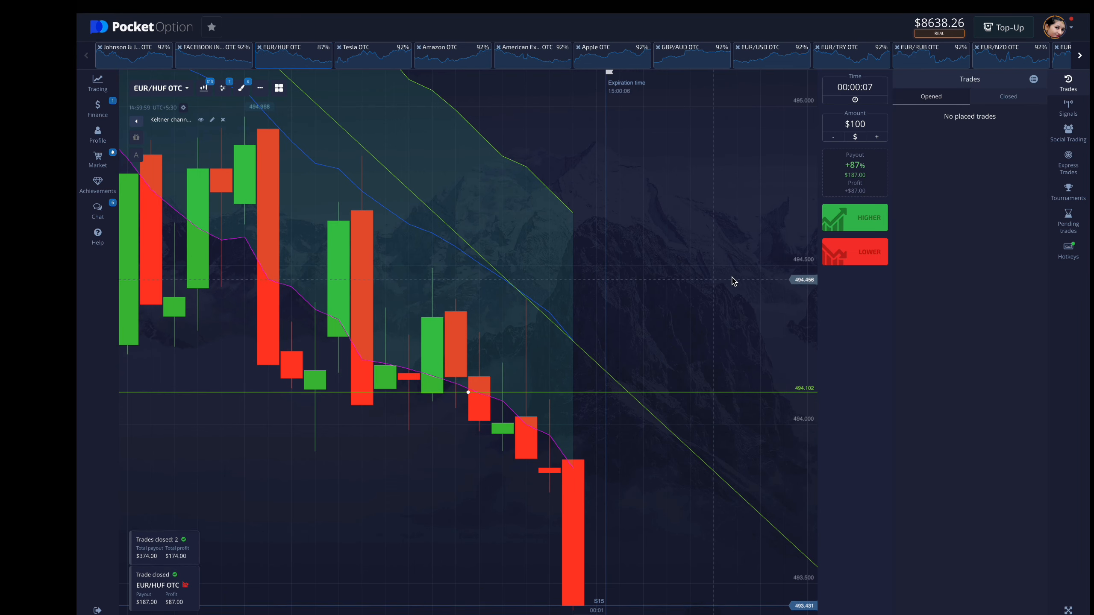
Place $100 Higher trades on EUR/HUF OTC, bringing the balance to $8431.67.
click(1008, 97)
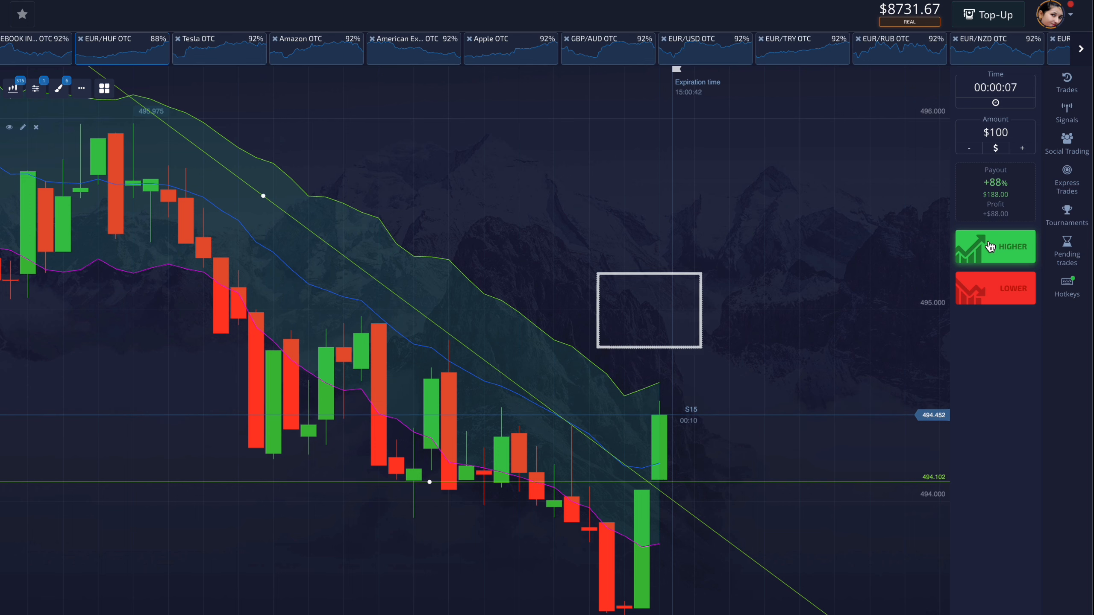
click(995, 246)
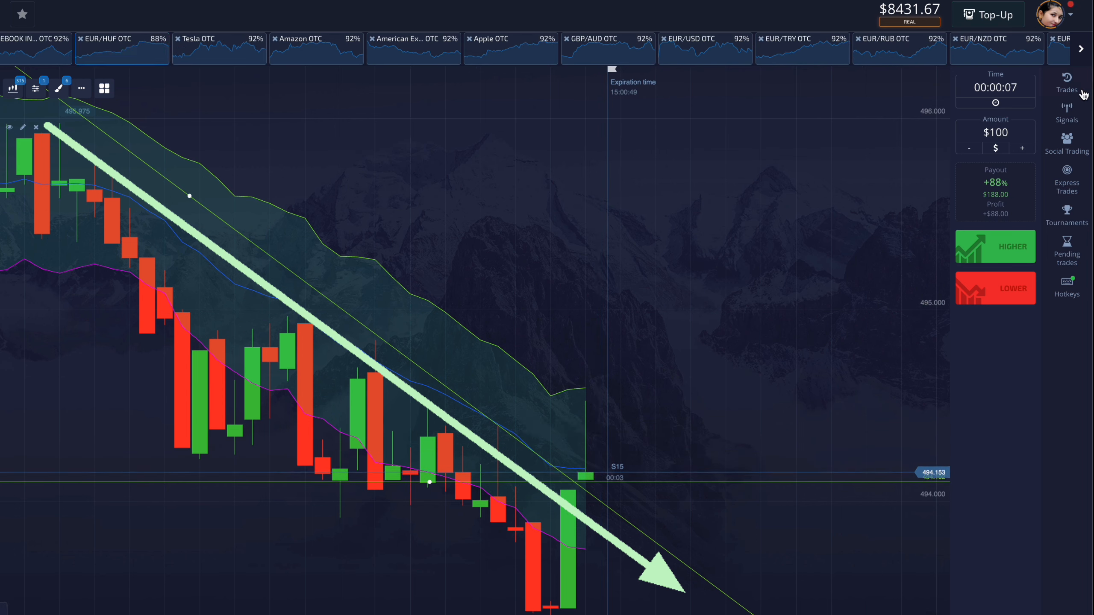
Check the trade list, then place $100 Lower trades on EUR/HUF OTC; balance $8231.67.
click(1066, 84)
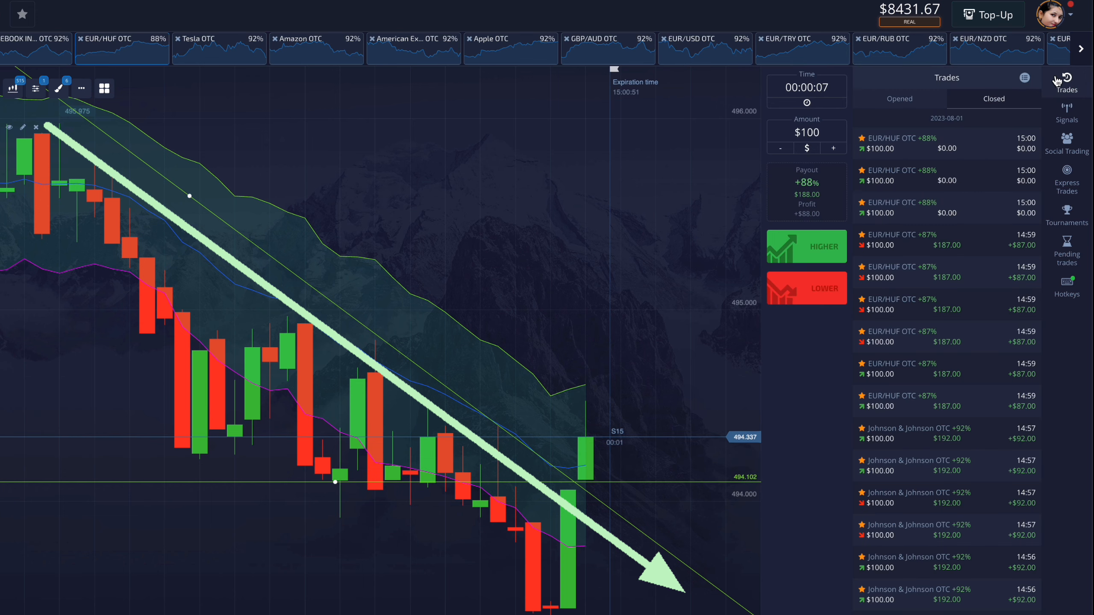
click(1067, 82)
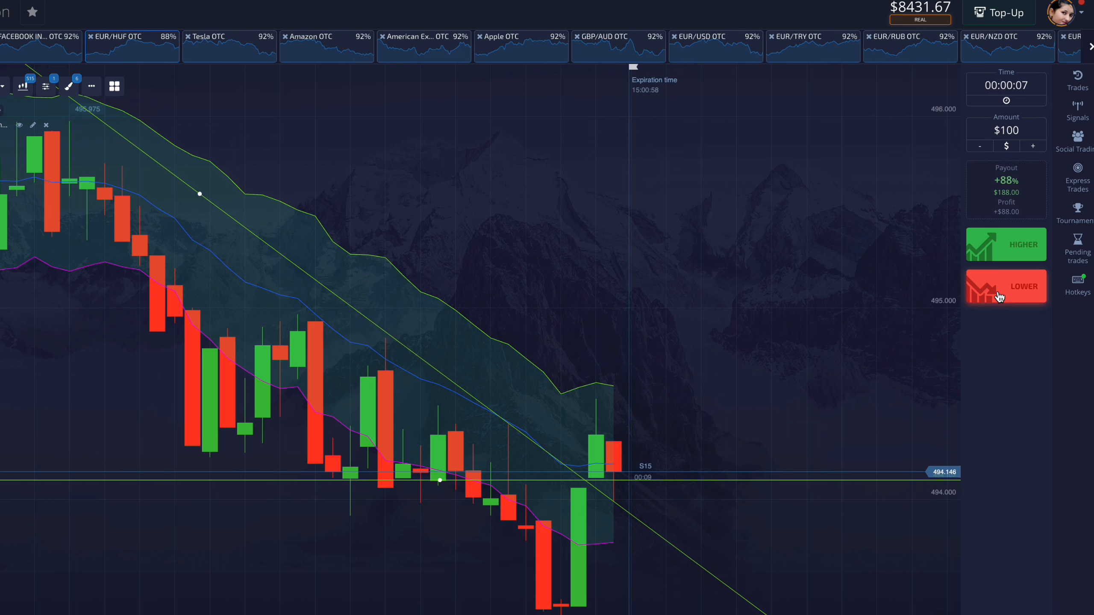
click(1006, 286)
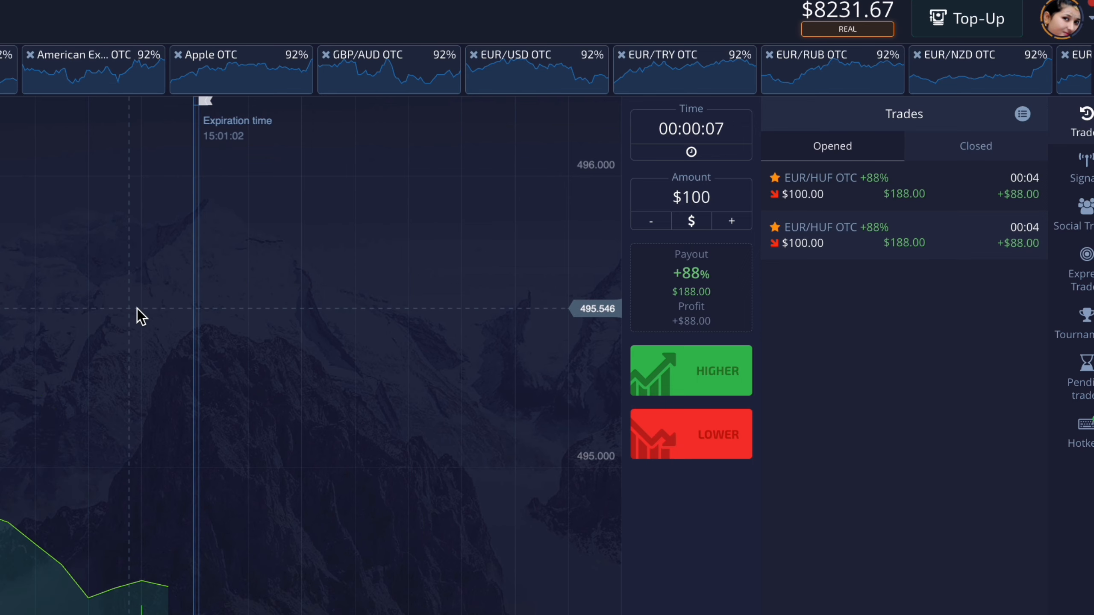
mouse_move(253, 398)
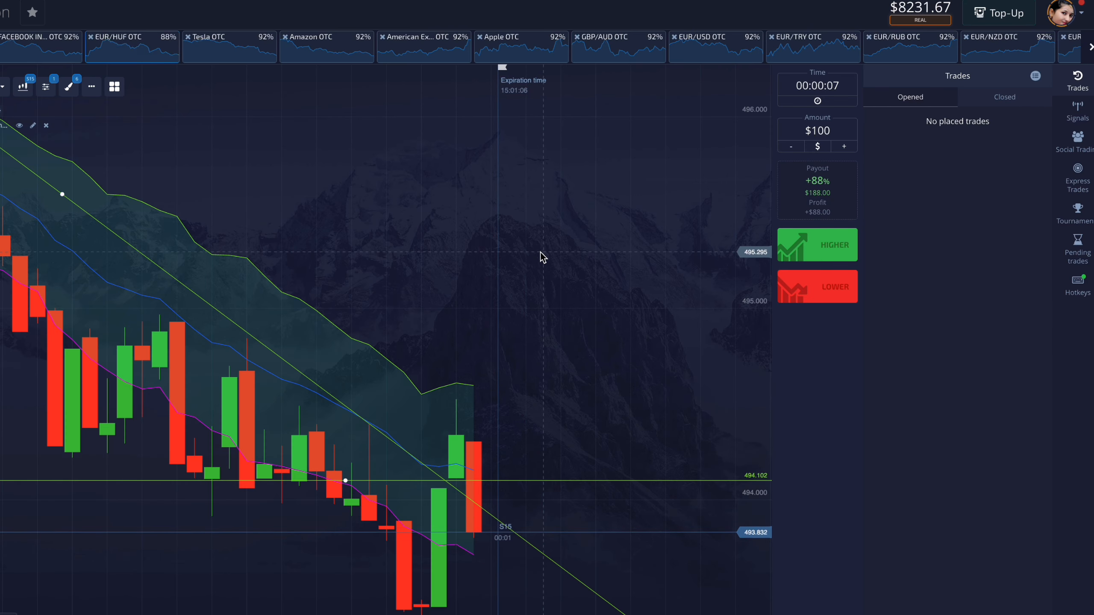
Move to American Express OTC and place $100 Lower trades, balance down to $8007.67.
click(1004, 97)
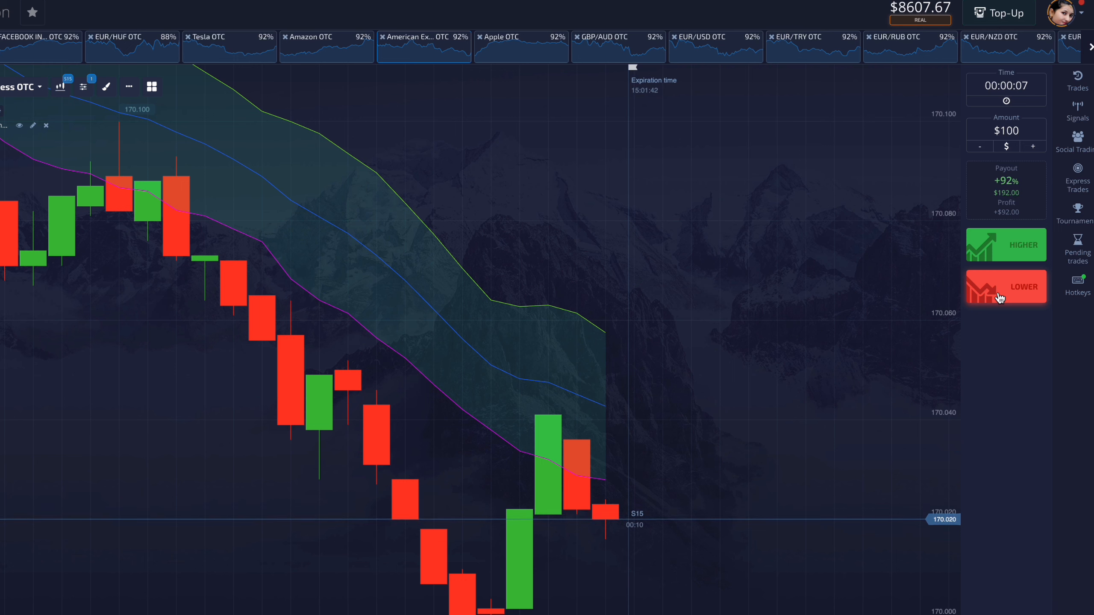
click(1006, 286)
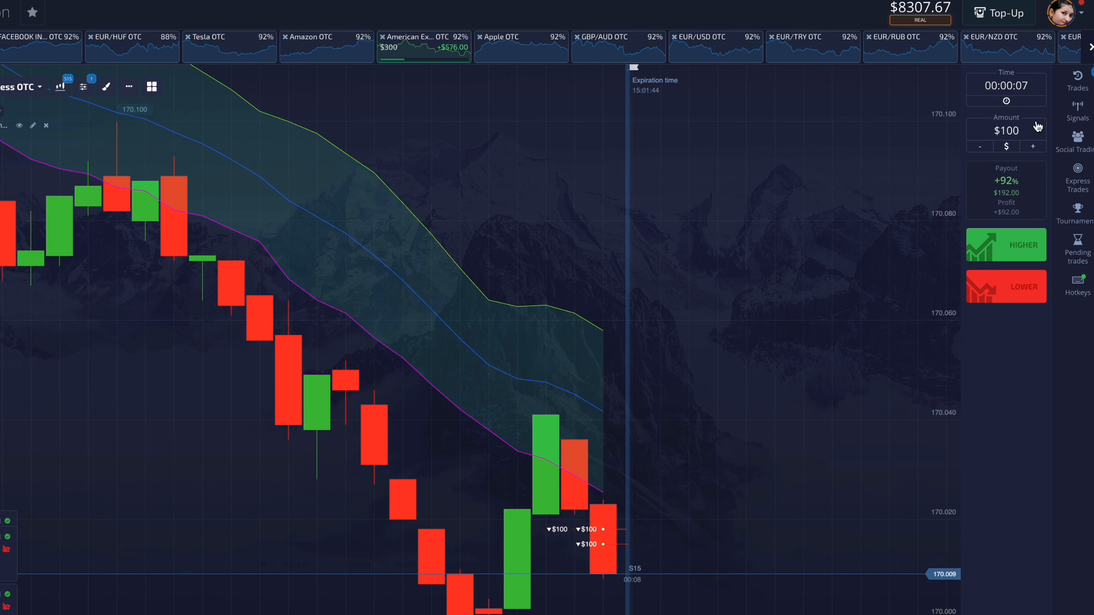
click(1077, 83)
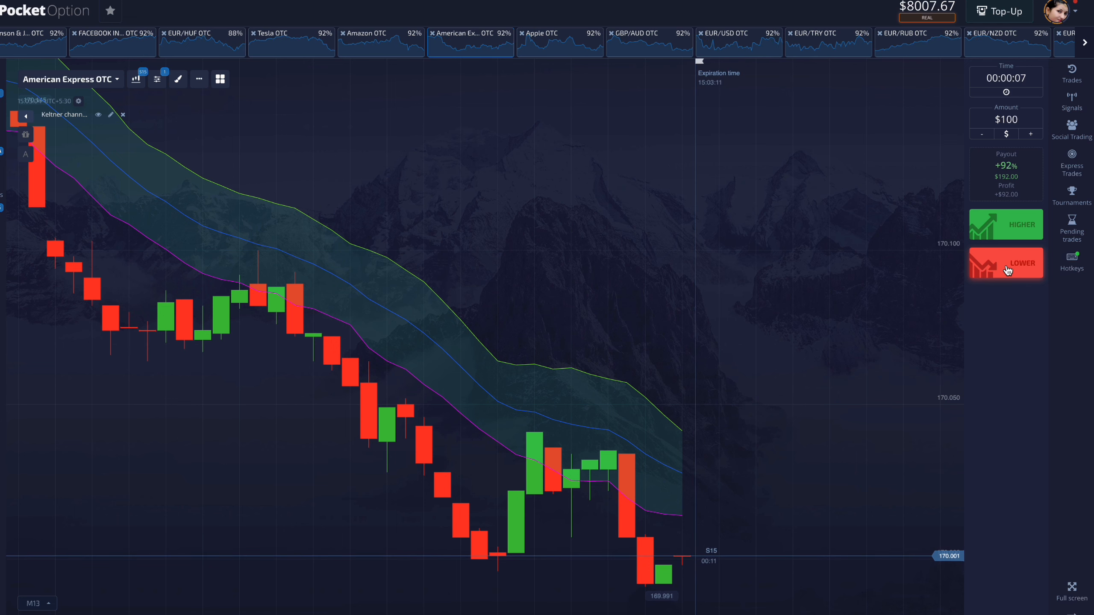
Place another $100 Lower on American Express OTC, then $100 Higher trades on EUR/NZD OTC.
click(1005, 263)
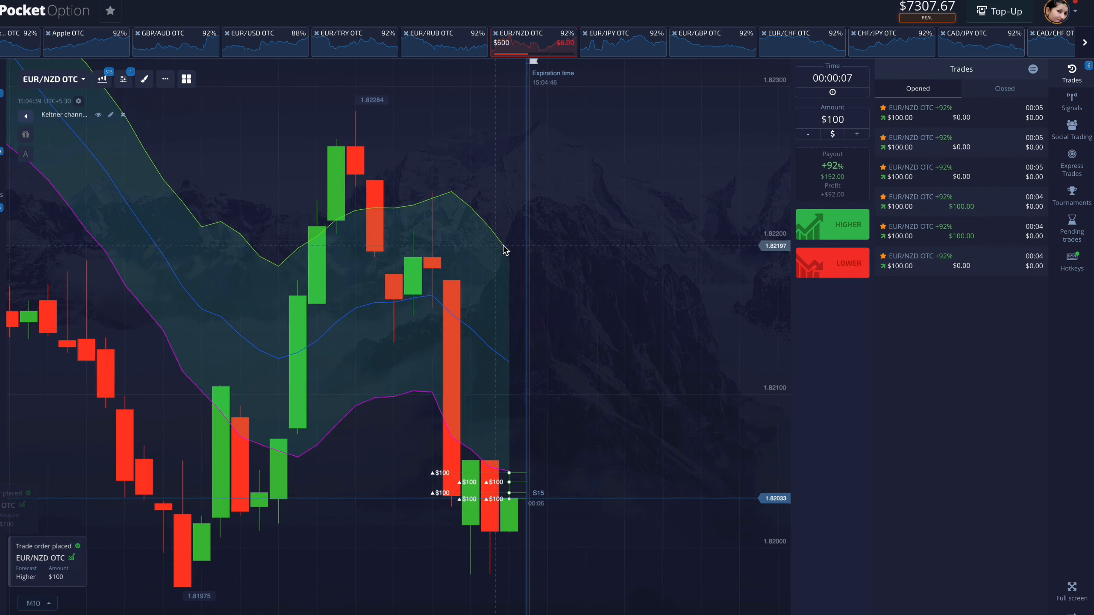
mouse_move(610, 269)
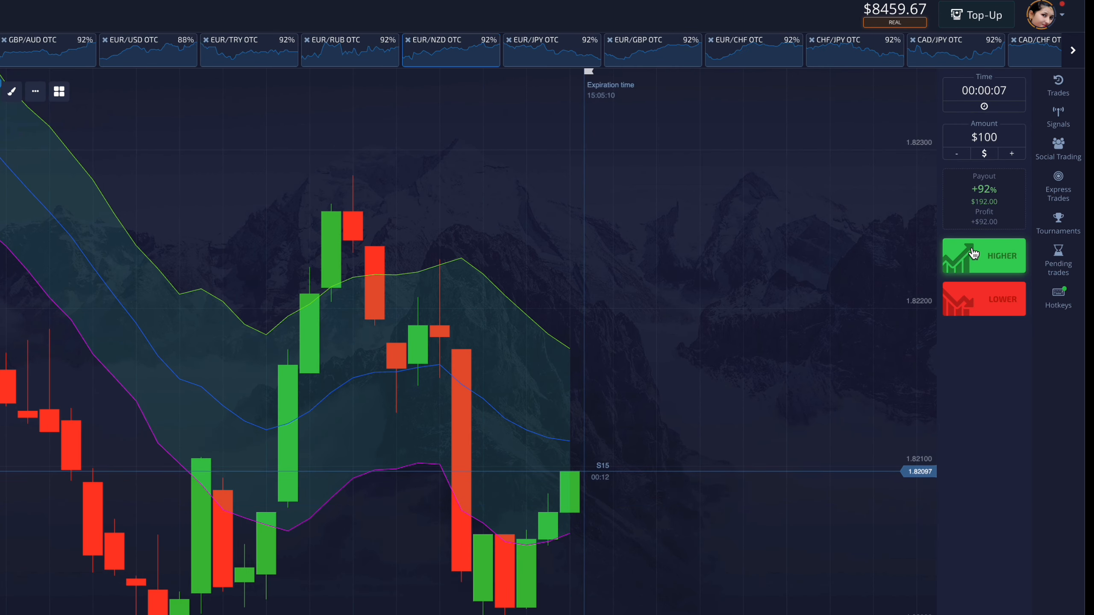
click(983, 255)
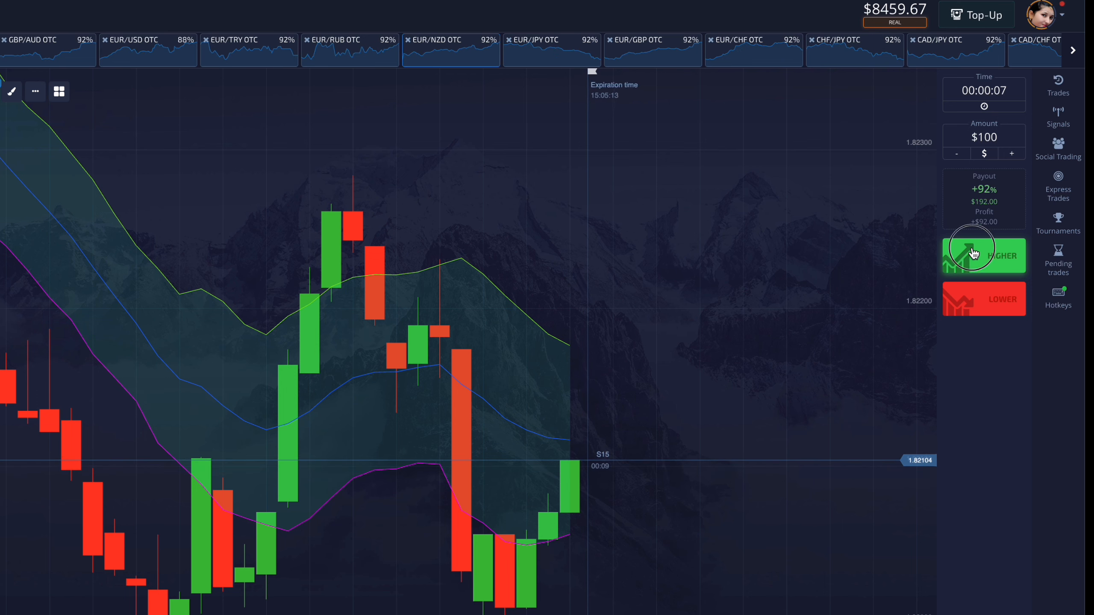
click(984, 256)
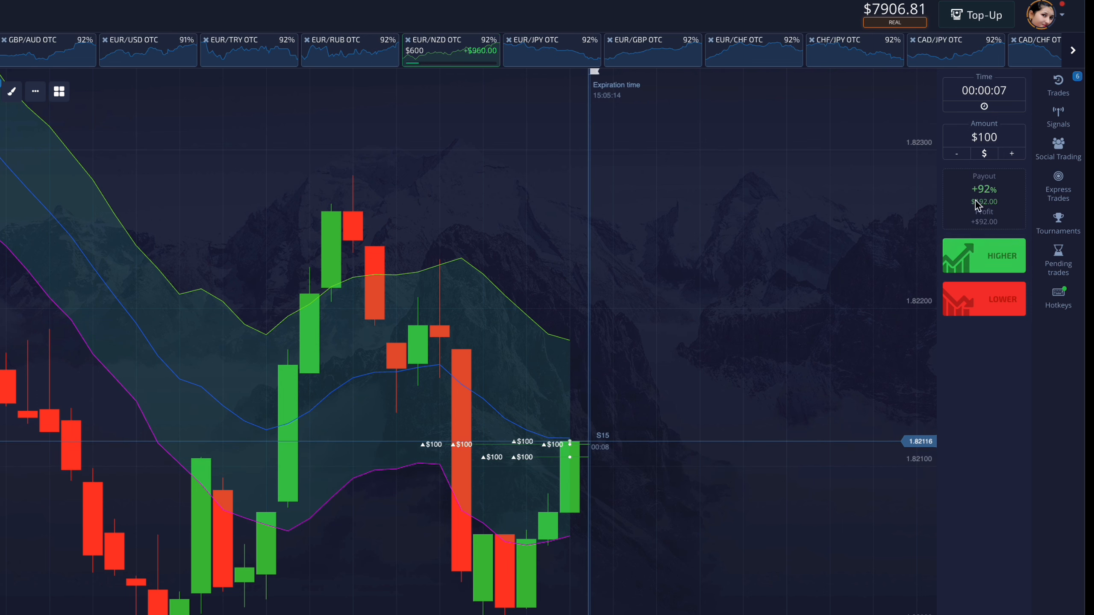
Review the Closed trades history with the balance at $8727.67, then hide the panel.
click(1058, 84)
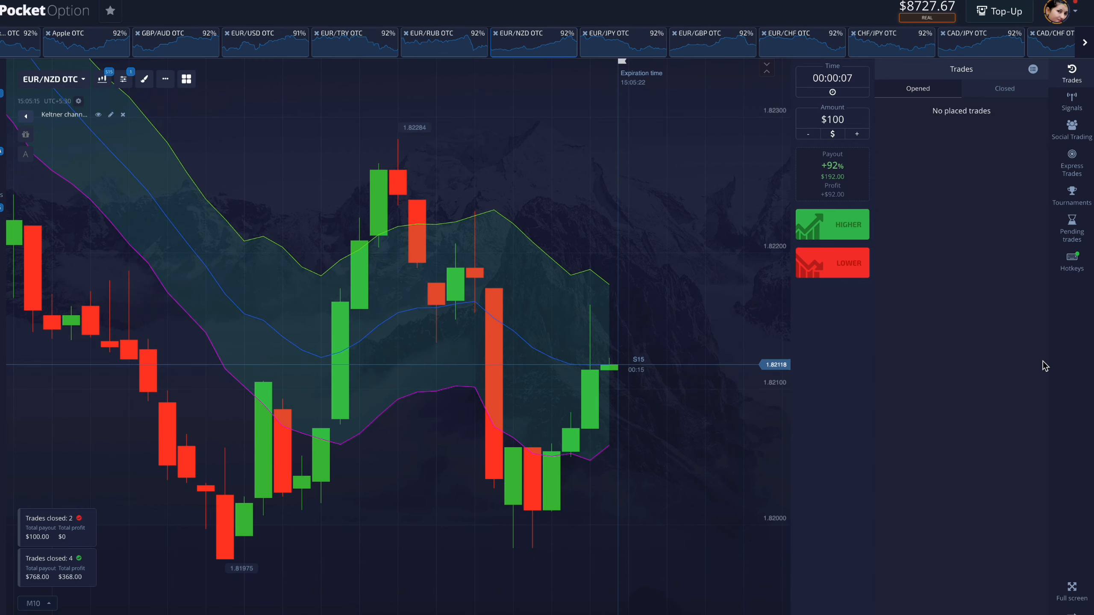
click(1003, 89)
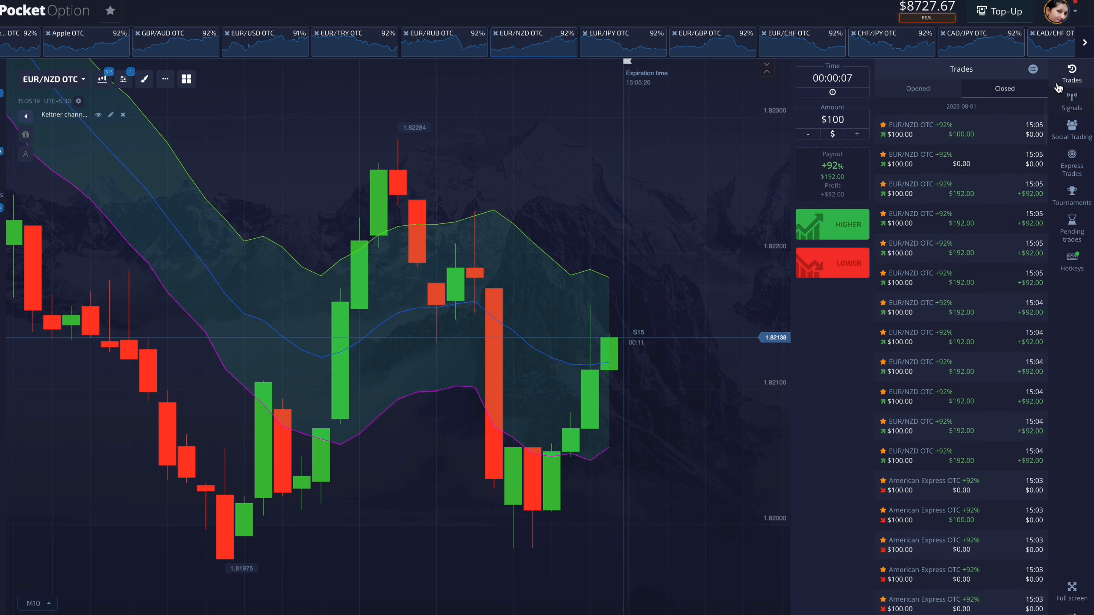
click(1071, 74)
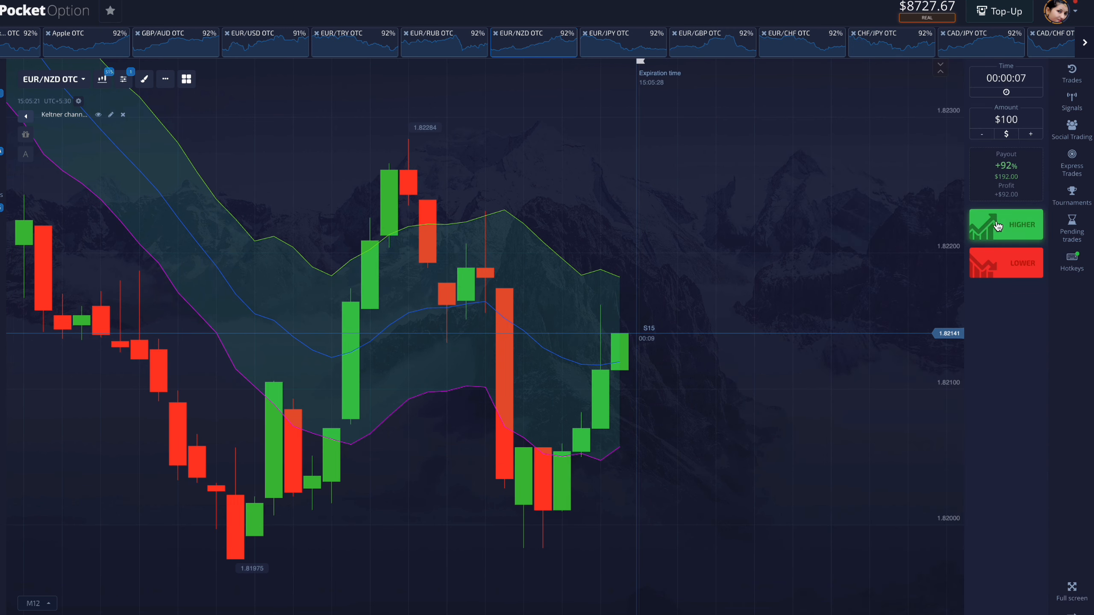